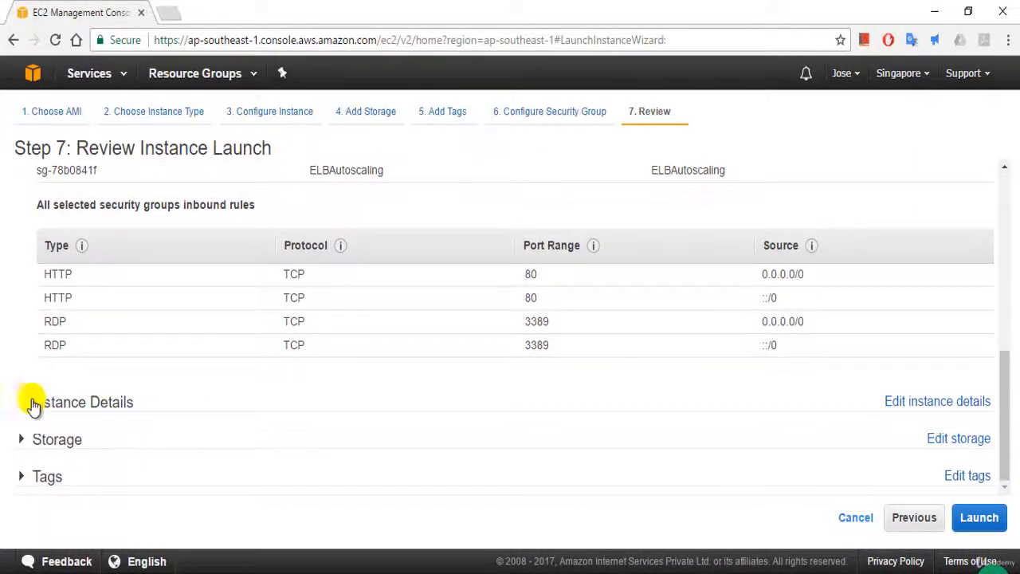
Expand Instance Details on the launch review page and scroll down to the storage settings
{"action": "left_click", "coordinate": [21, 402]}
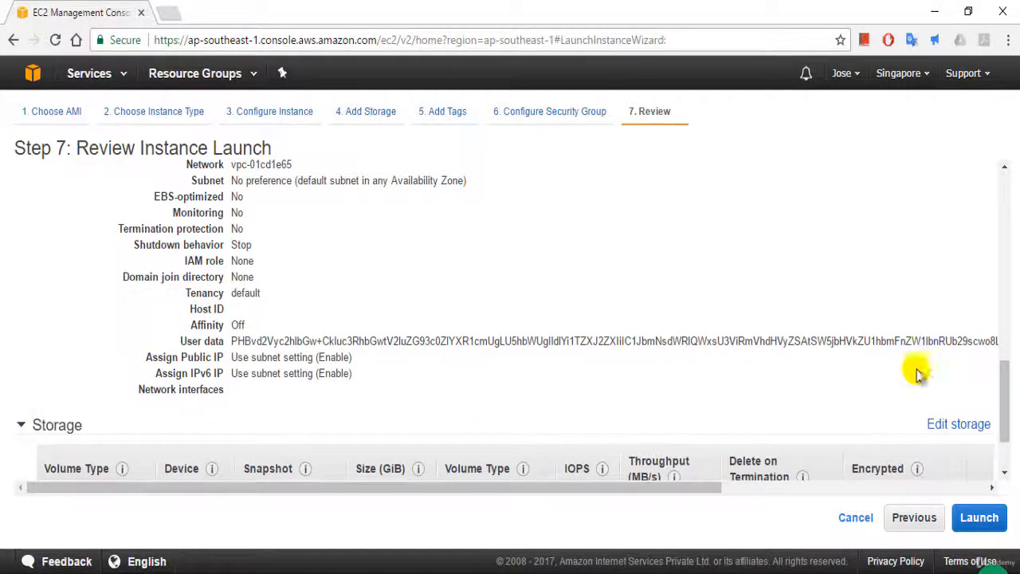
{"action": "scroll", "scroll_direction": "down", "scroll_amount": 3}
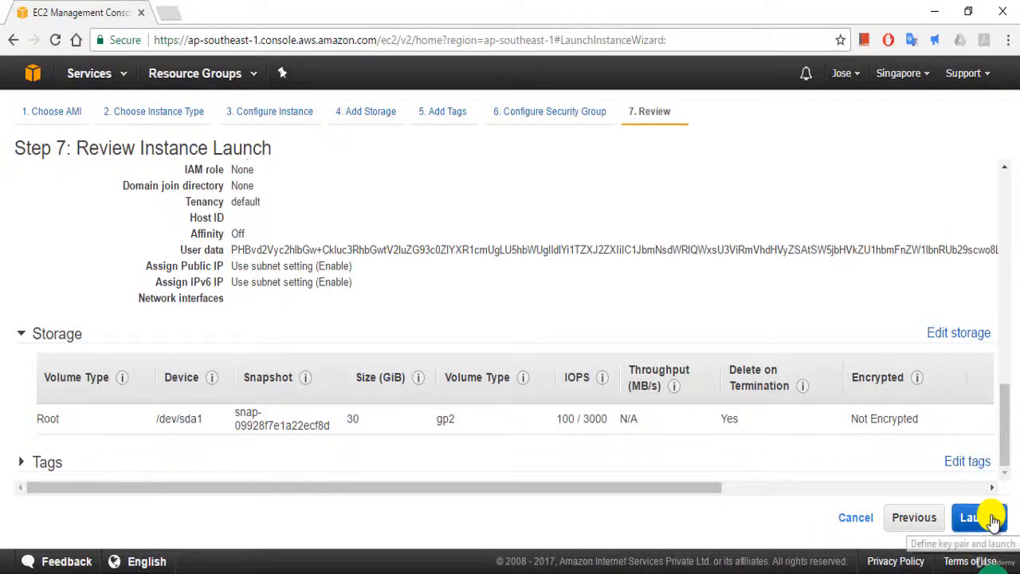
Start the launch and choose to create a new key pair
{"action": "left_click", "coordinate": [979, 517]}
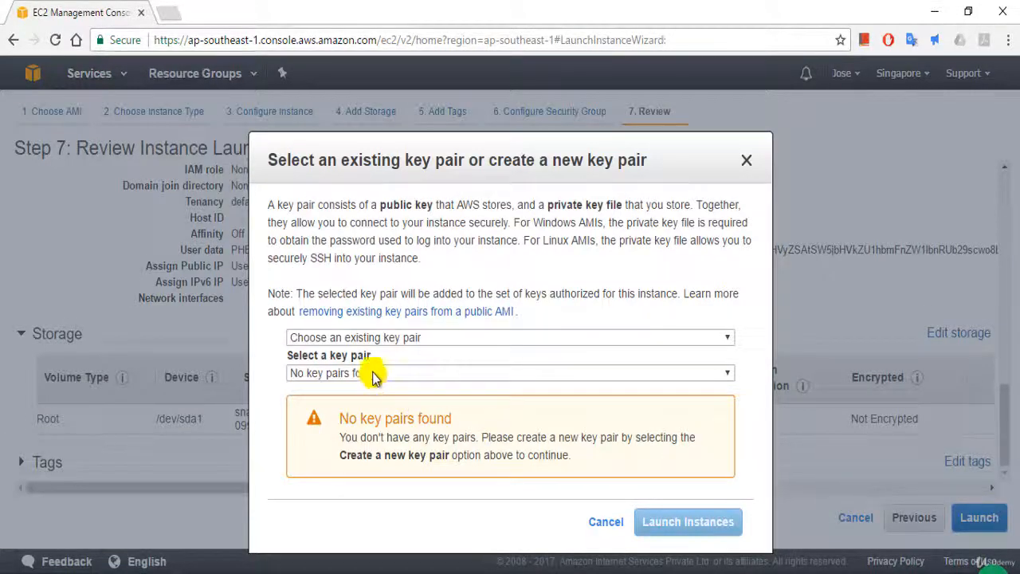
{"action": "left_click", "coordinate": [510, 373]}
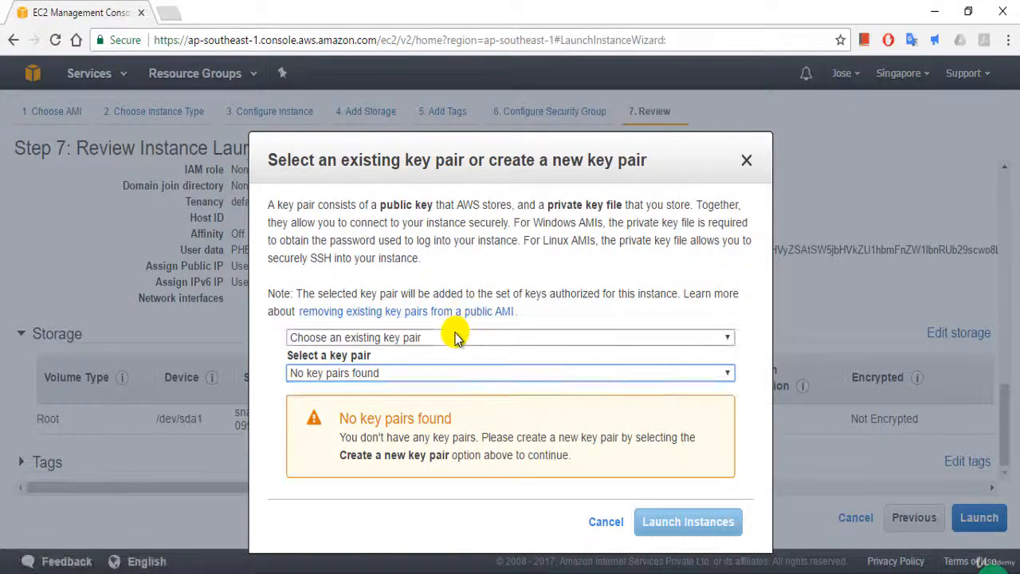
{"action": "left_click", "coordinate": [509, 337]}
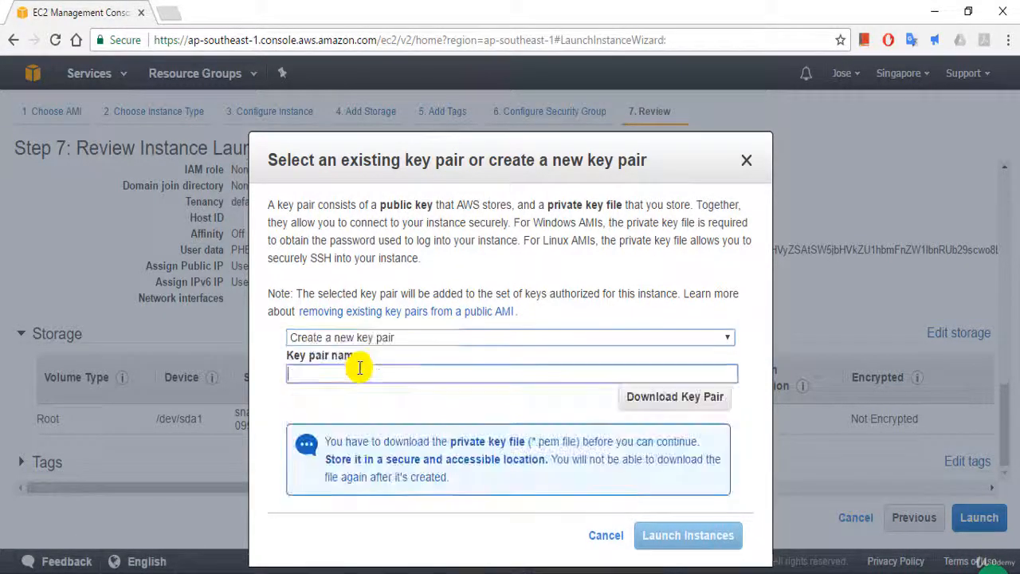
{"action": "mouse_move", "coordinate": [383, 378]}
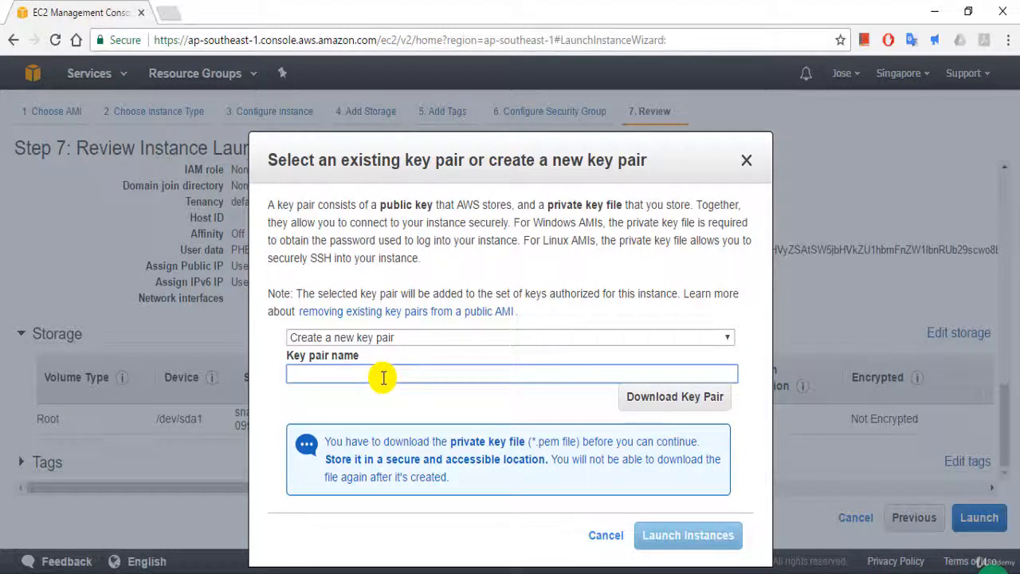
Name the key pair ELBAtoscaling, download it, and launch the instance
{"action": "type", "text": "El"}
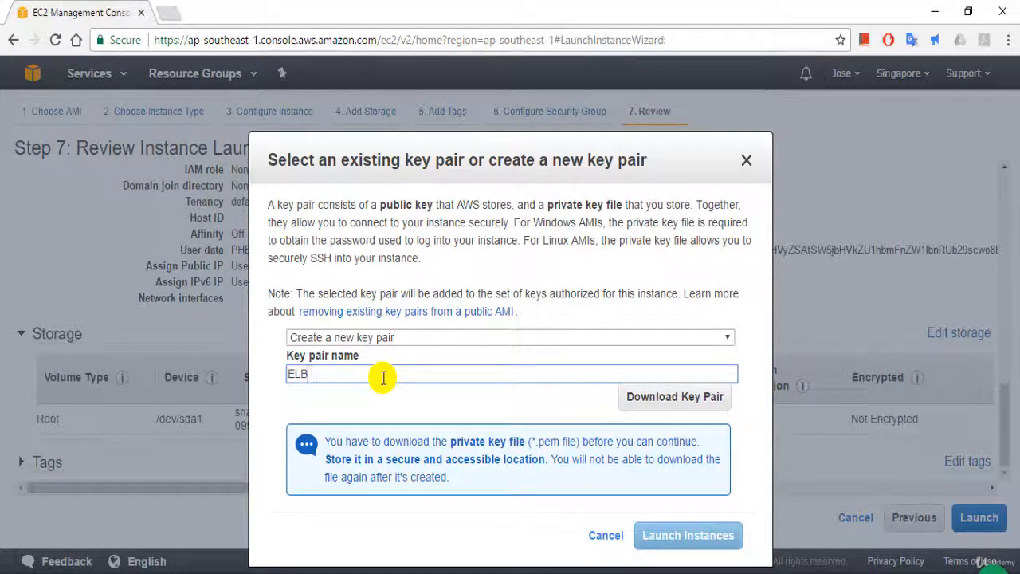
{"action": "type", "text": "Atoscall"}
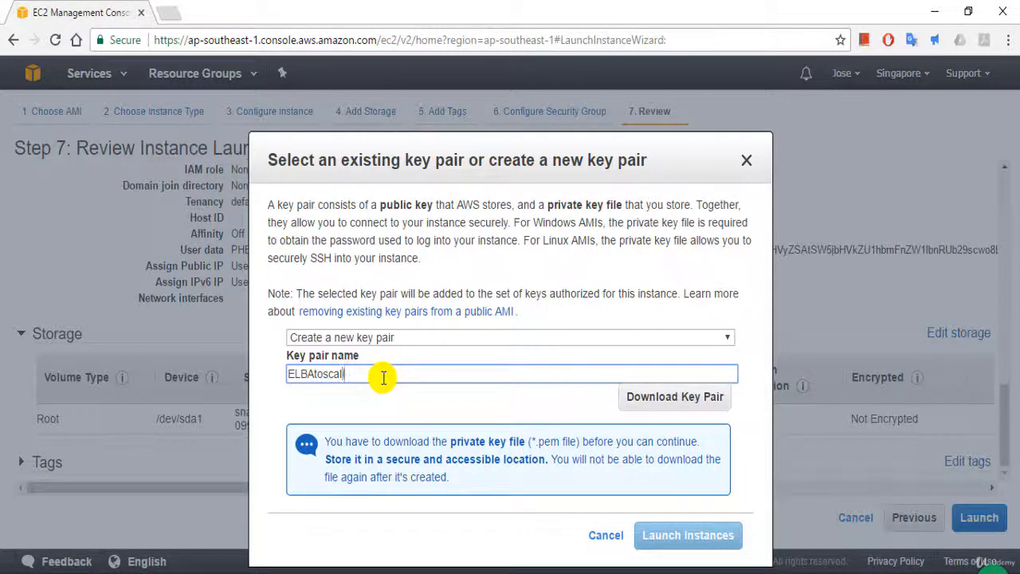
{"action": "type", "text": "ing"}
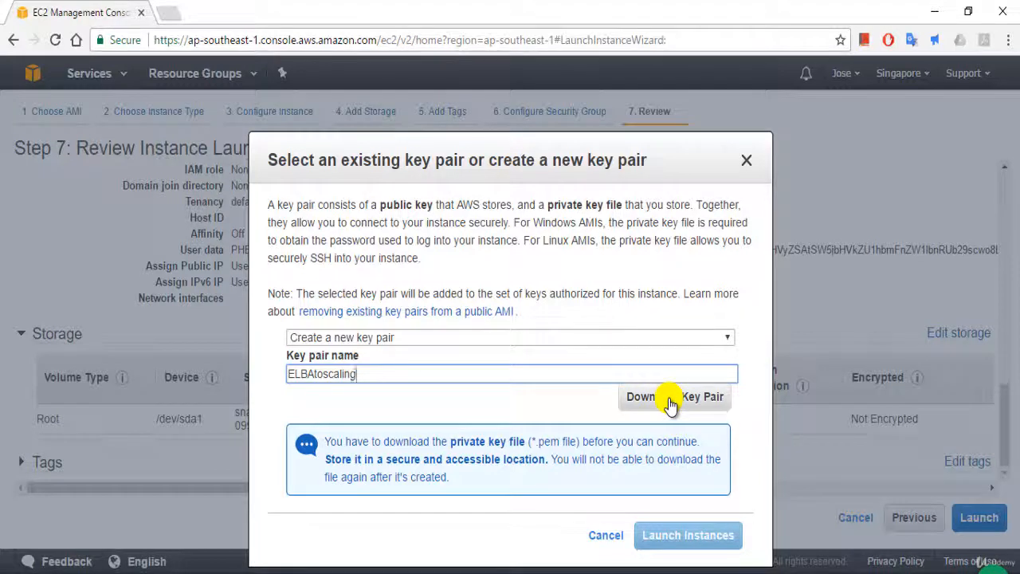
{"action": "left_click", "coordinate": [674, 396]}
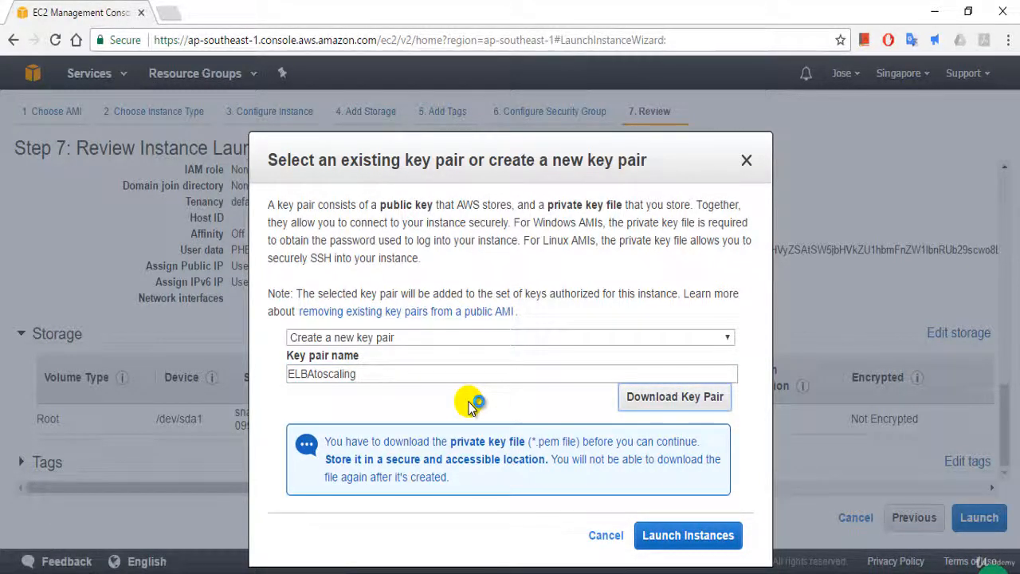
{"action": "mouse_move", "coordinate": [688, 535]}
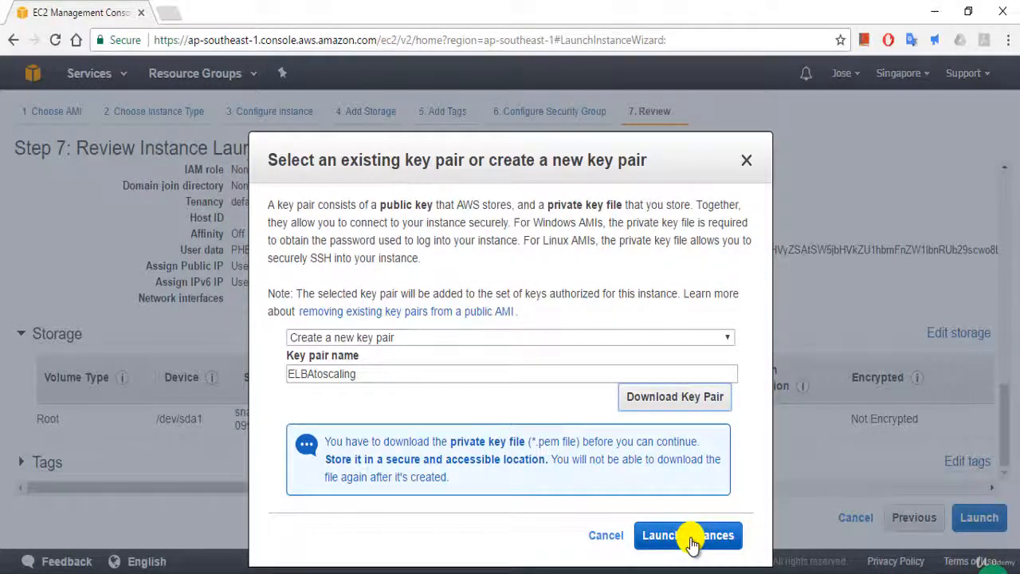
{"action": "left_click", "coordinate": [688, 535]}
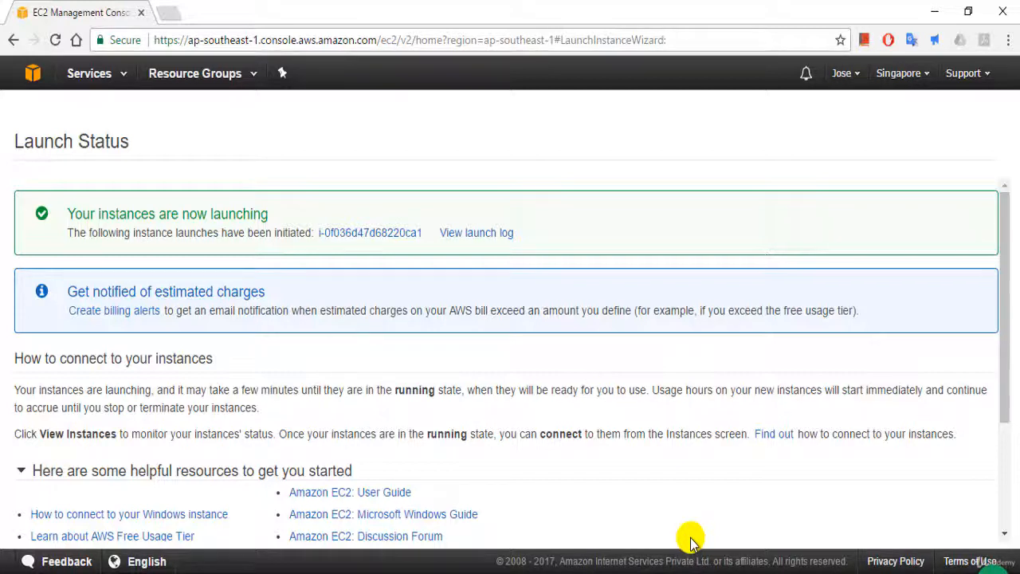
View the new t2.micro instance in the instances list and enlarge its details pane
{"action": "left_click", "coordinate": [370, 233]}
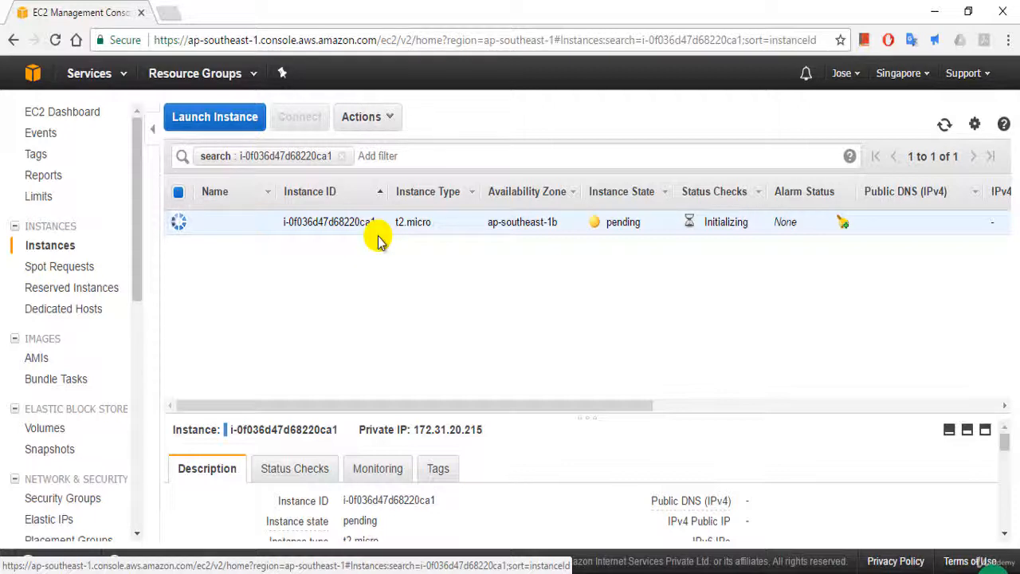
{"action": "mouse_move", "coordinate": [351, 530]}
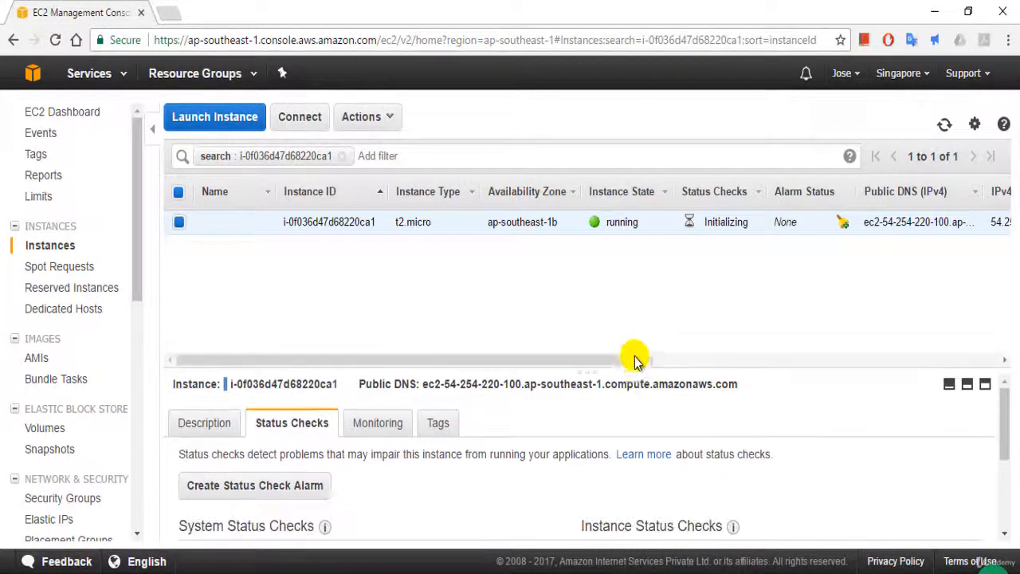
{"action": "left_click_drag", "start_coordinate": [622, 360], "coordinate": [622, 288]}
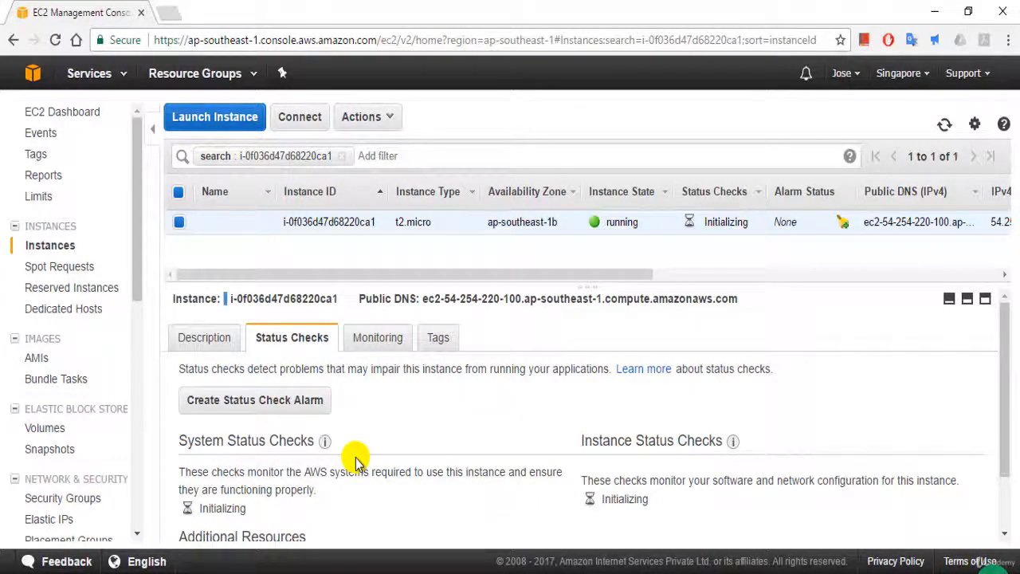
{"action": "mouse_move", "coordinate": [290, 469]}
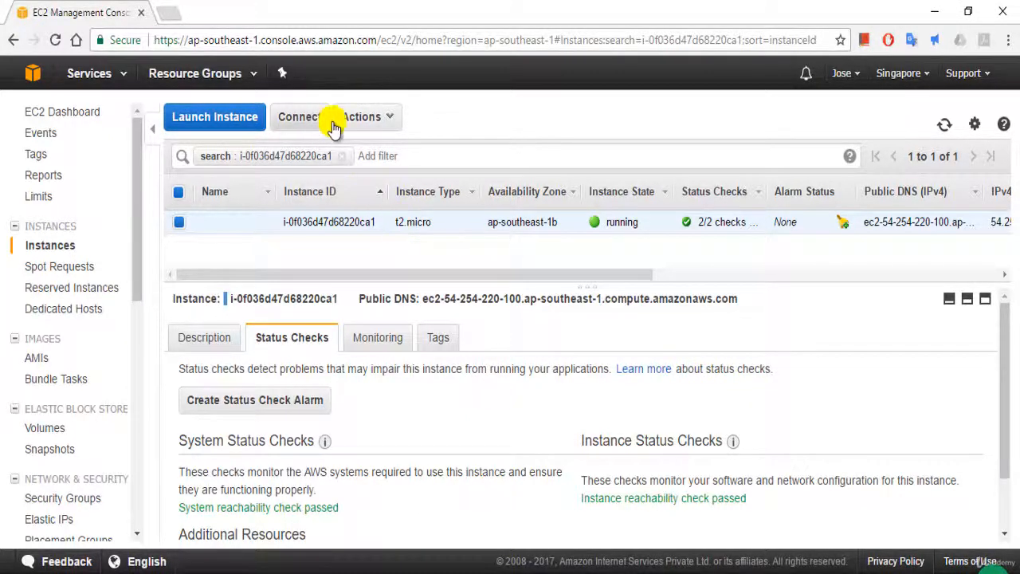
Decrypt the Administrator password with the downloaded key file and open the Remote Desktop file
{"action": "left_click", "coordinate": [361, 116]}
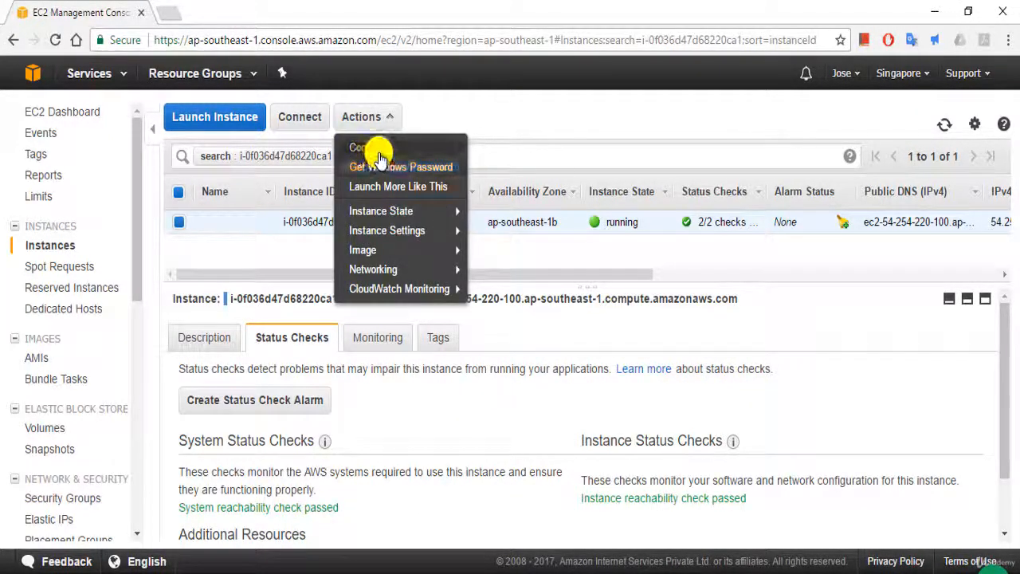
{"action": "left_click", "coordinate": [365, 147]}
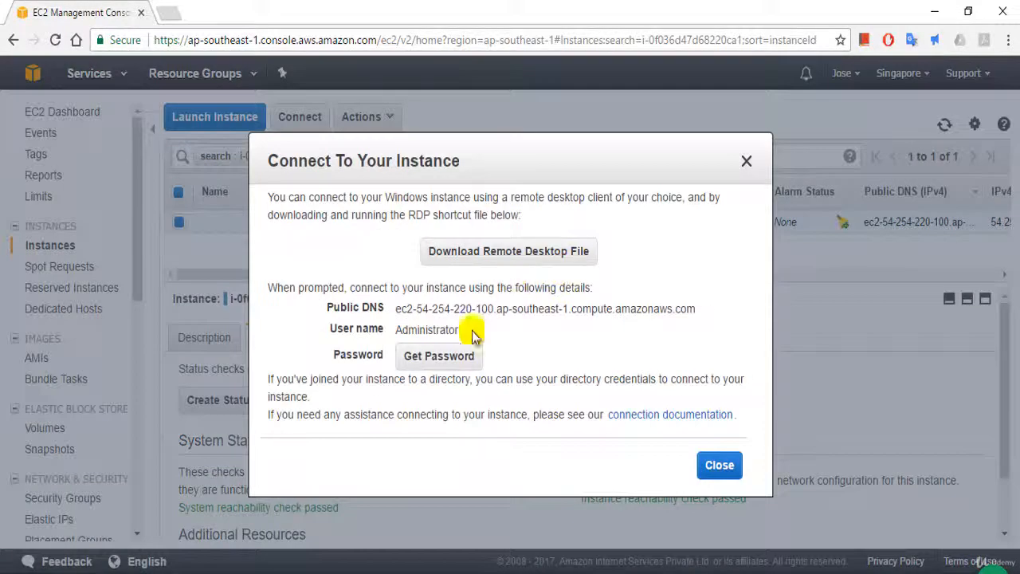
{"action": "left_click", "coordinate": [438, 355]}
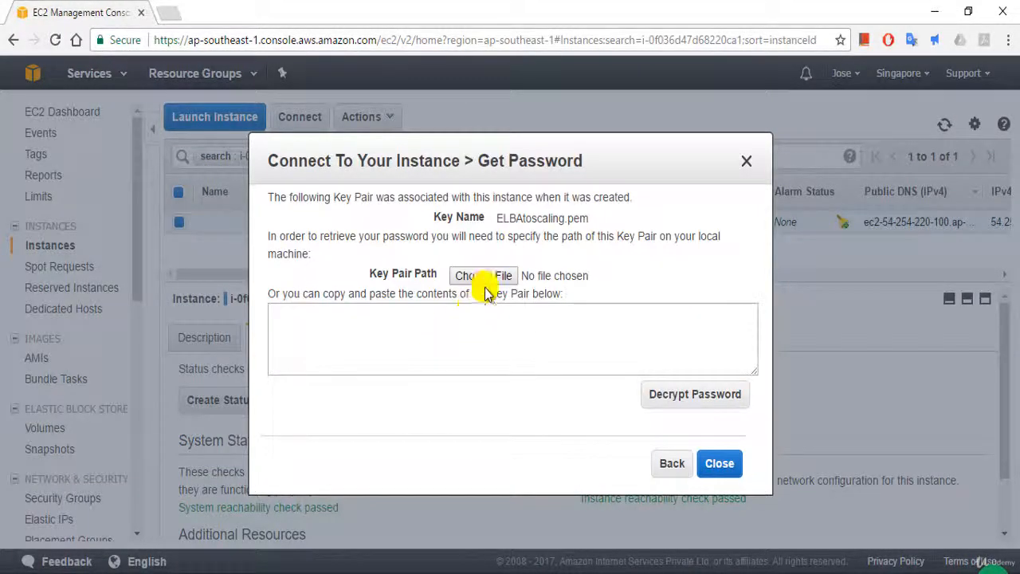
{"action": "left_click", "coordinate": [483, 275]}
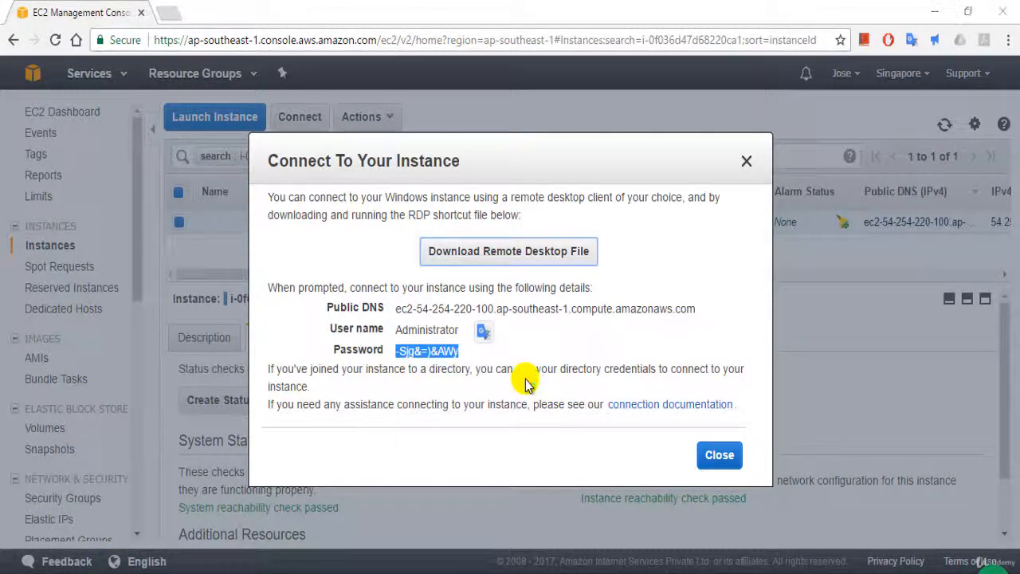
{"action": "left_click", "coordinate": [508, 251]}
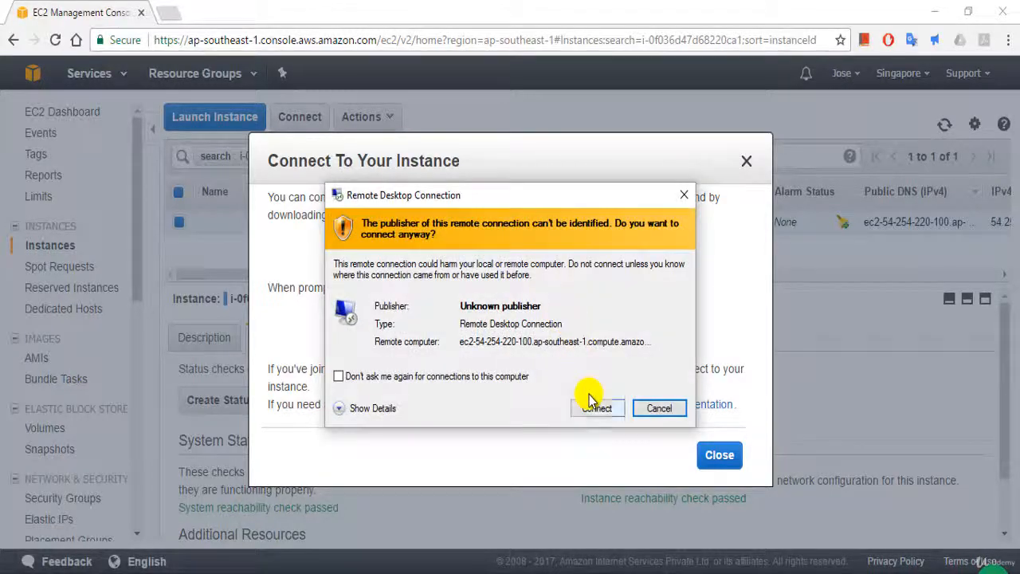
Accept the unidentified-computer warning to connect to the Windows Server 2012 R2 instance
{"action": "left_click", "coordinate": [596, 408]}
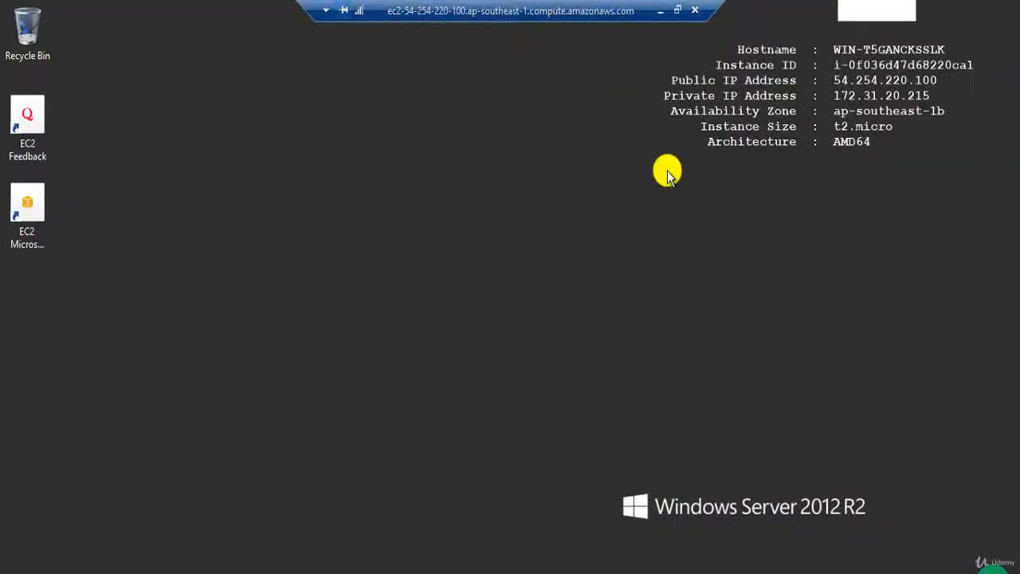
{"action": "mouse_move", "coordinate": [960, 46]}
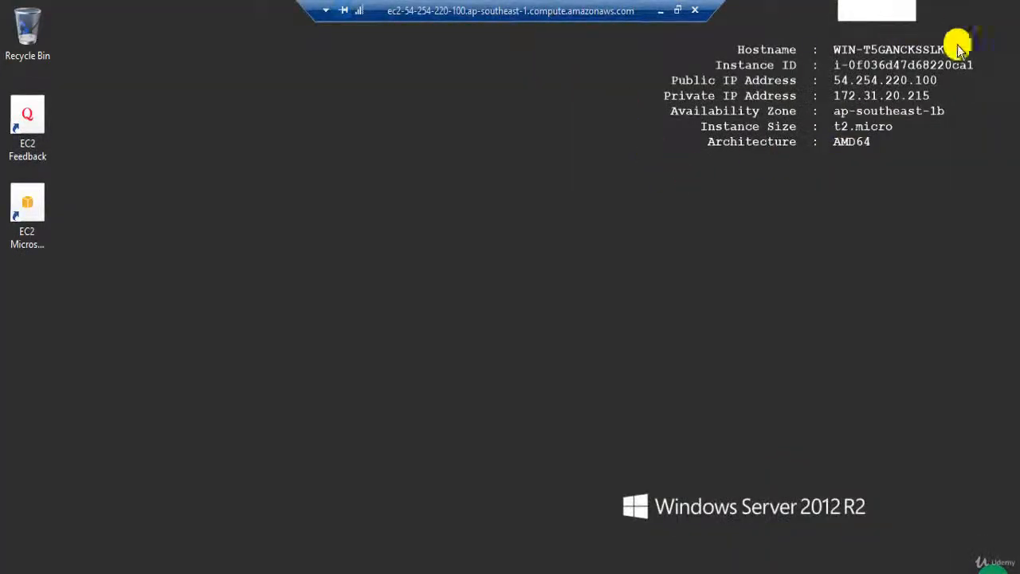
{"action": "mouse_move", "coordinate": [677, 10]}
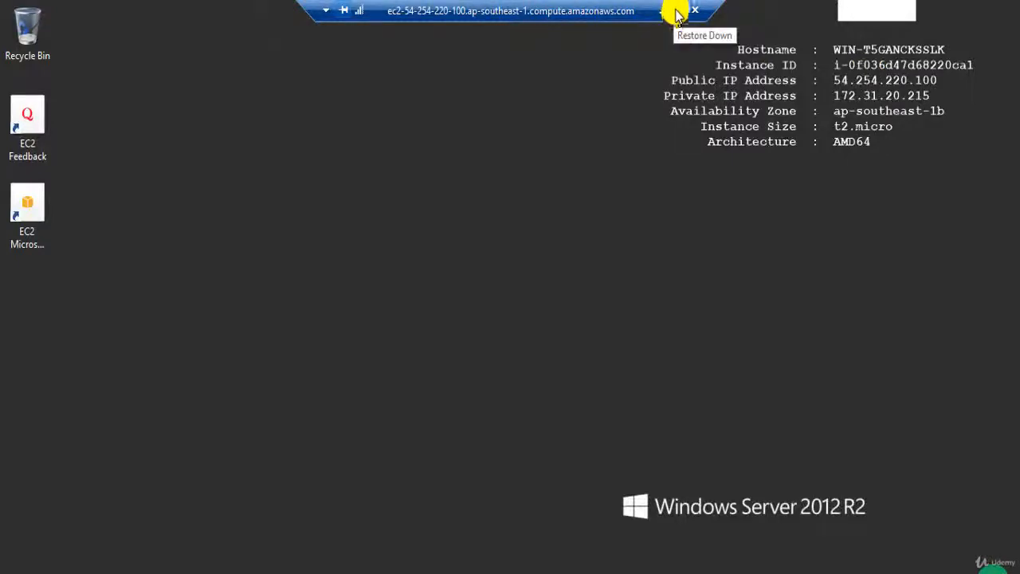
Window the remote session, view the IIS role in Server Manager, then minimize it
{"action": "left_click", "coordinate": [677, 10]}
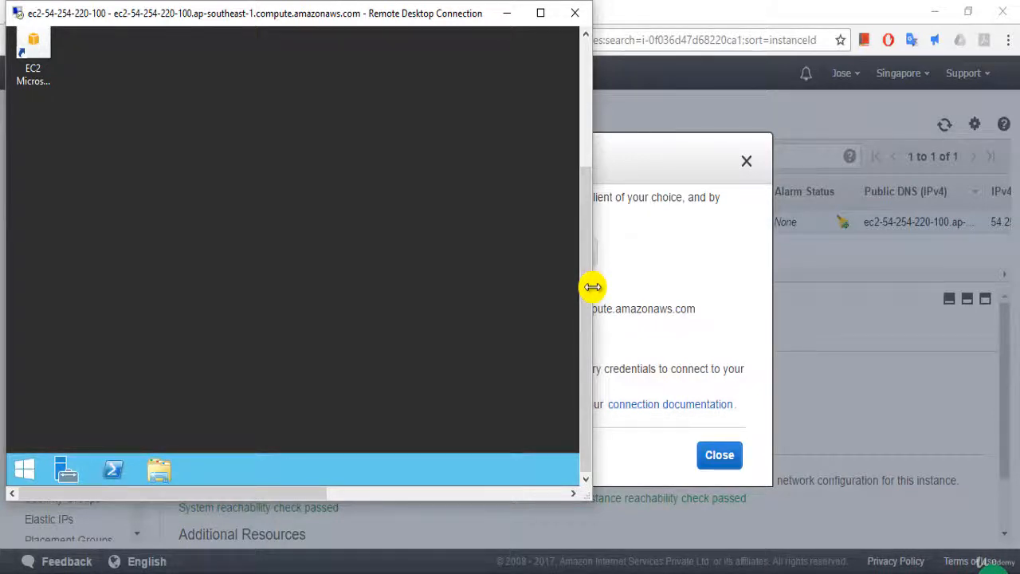
{"action": "mouse_move", "coordinate": [593, 291]}
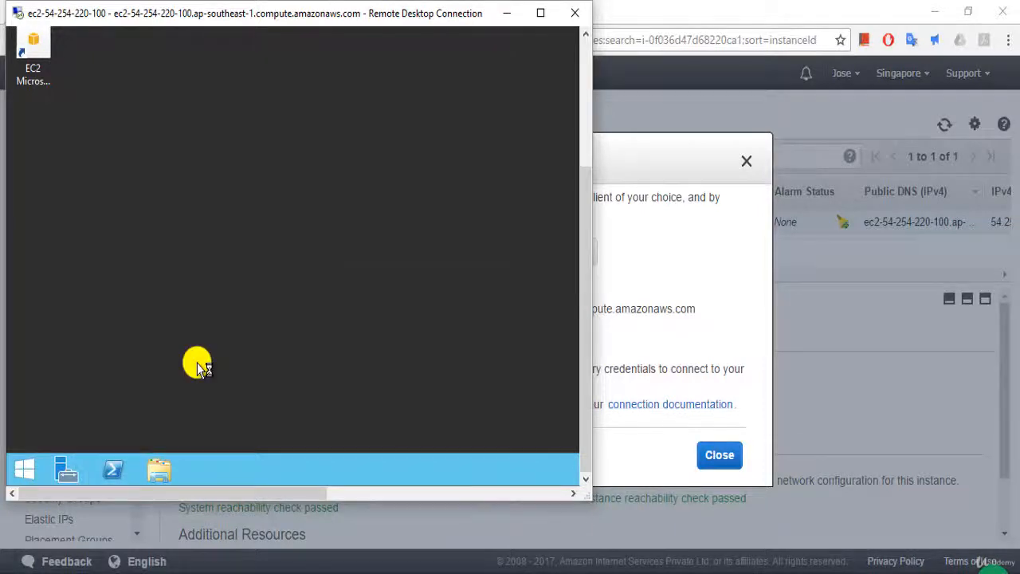
{"action": "left_click", "coordinate": [67, 469]}
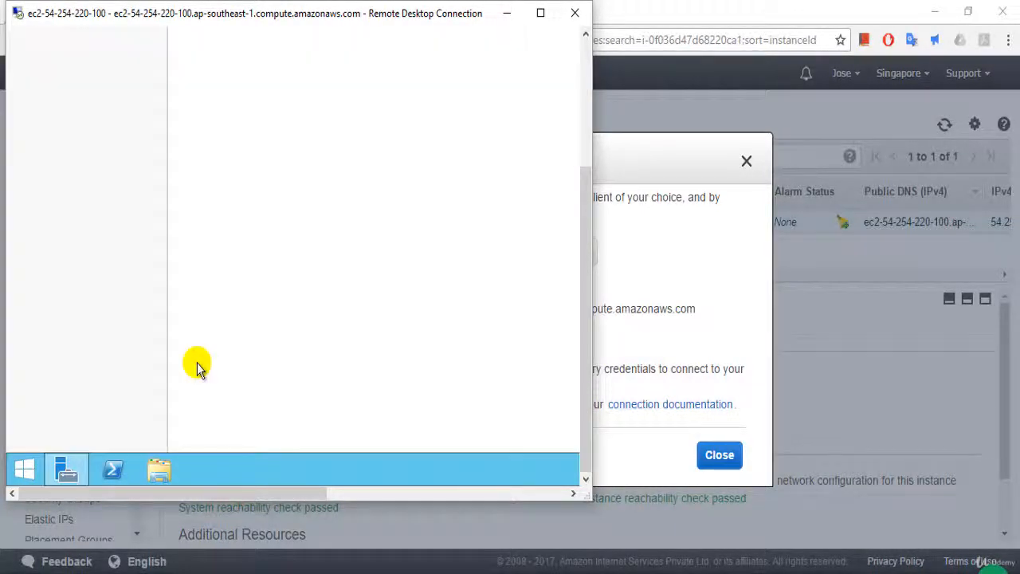
{"action": "scroll", "scroll_direction": "down", "scroll_amount": 3}
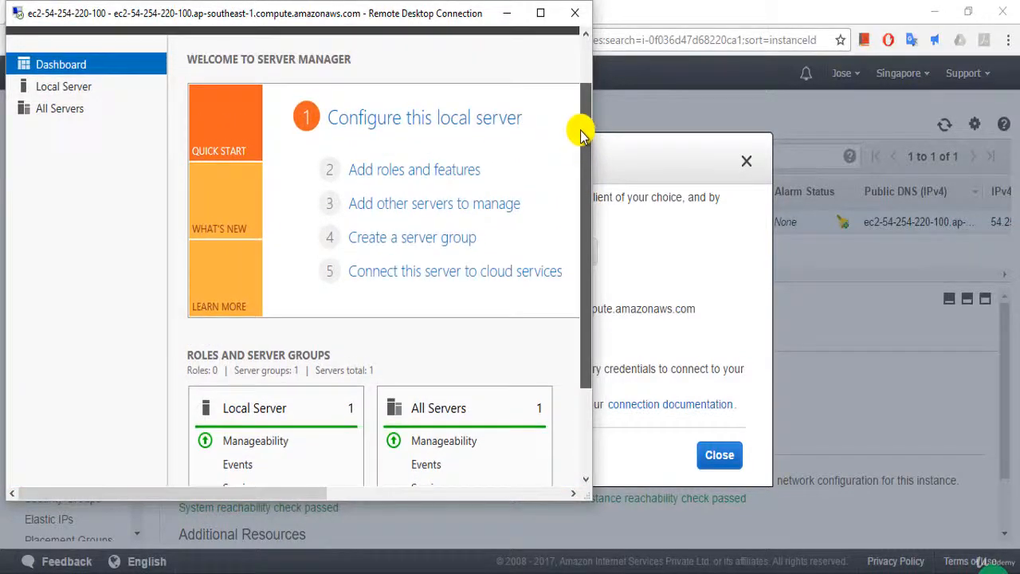
{"action": "left_click", "coordinate": [35, 177]}
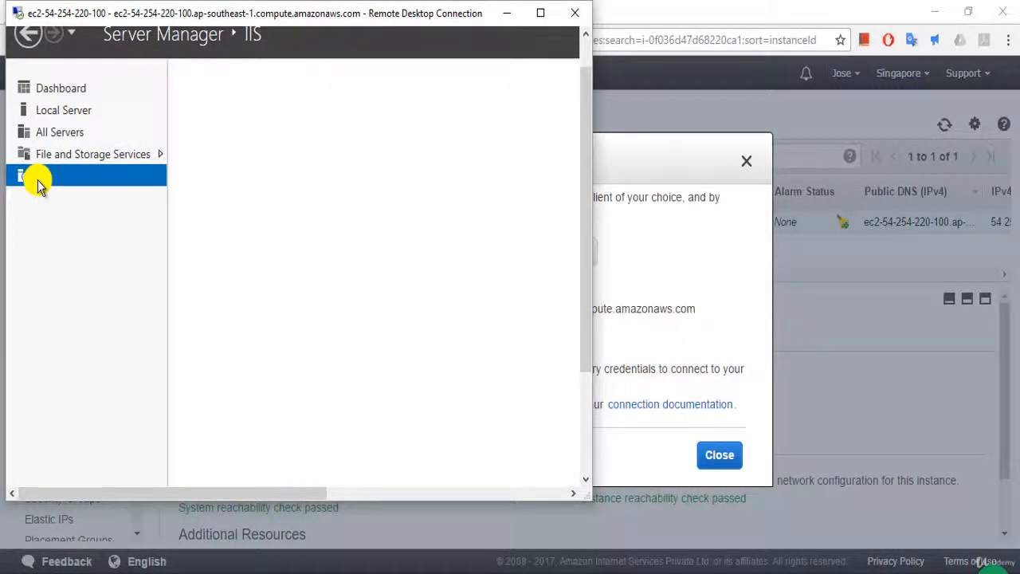
{"action": "left_click", "coordinate": [32, 176]}
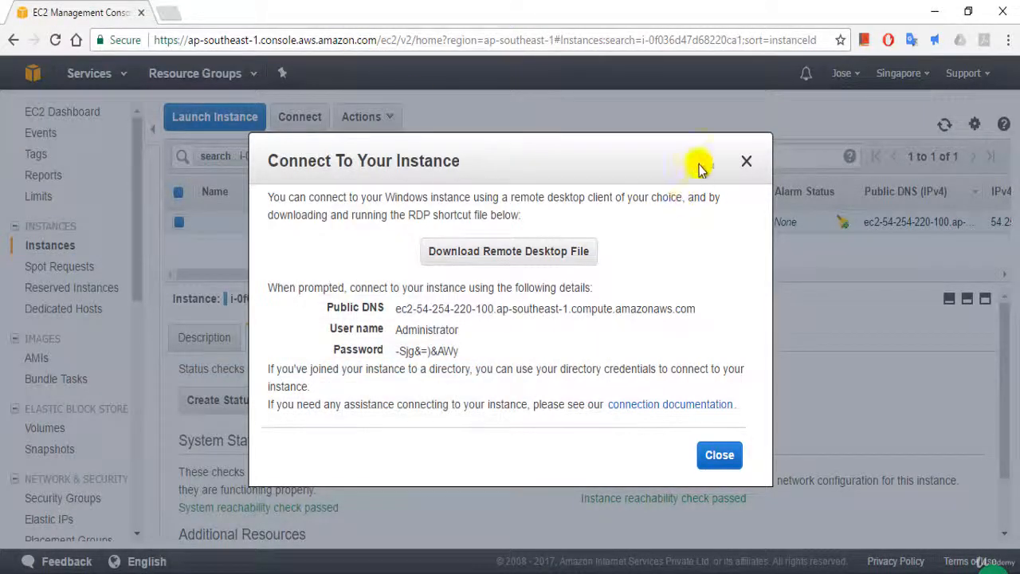
Check status, copy the public DNS to load the IIS welcome page, then return to the remote session
{"action": "left_click", "coordinate": [746, 160]}
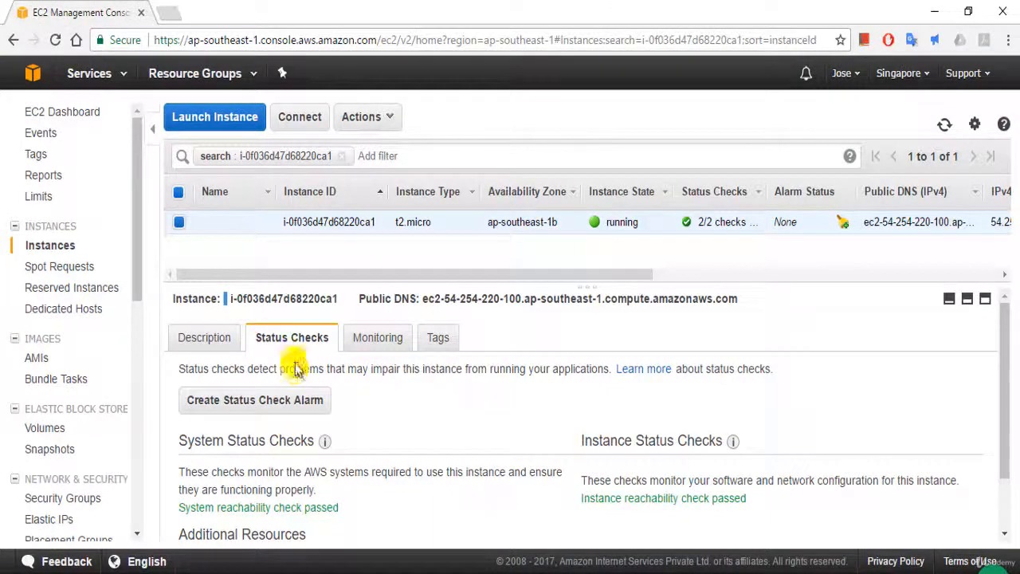
{"action": "left_click", "coordinate": [206, 337]}
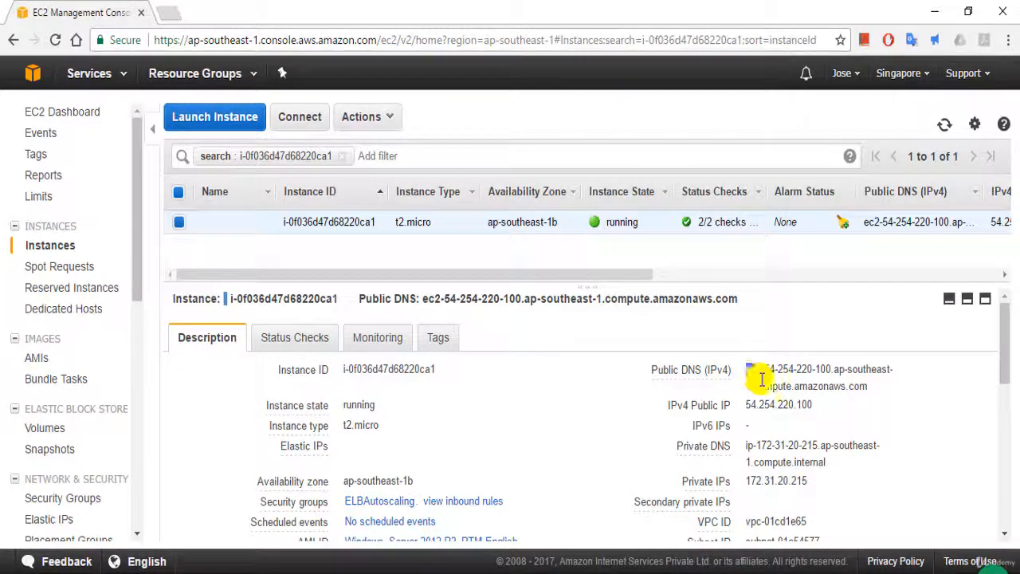
{"action": "double_click", "coordinate": [819, 368]}
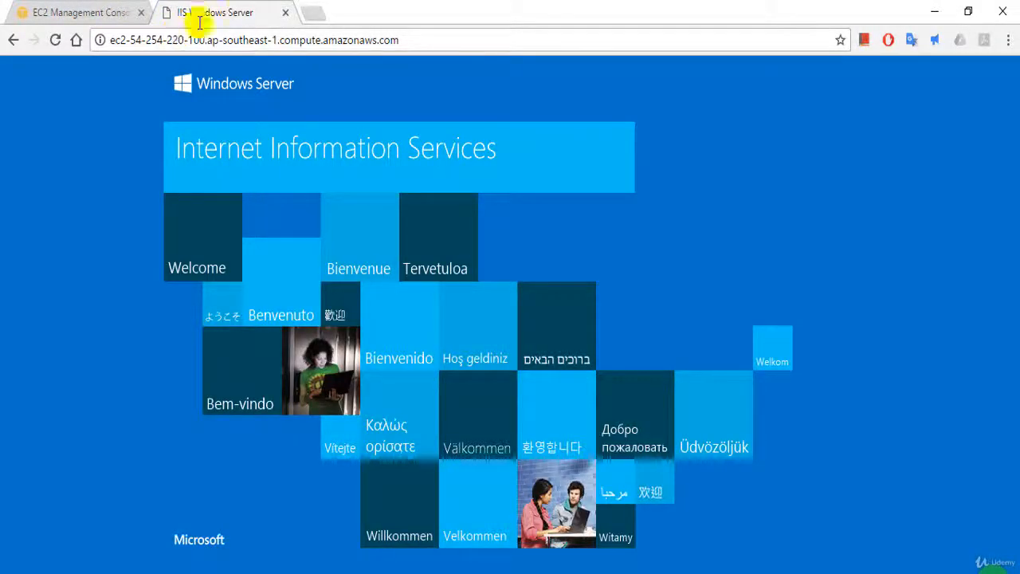
{"action": "left_click", "coordinate": [285, 11]}
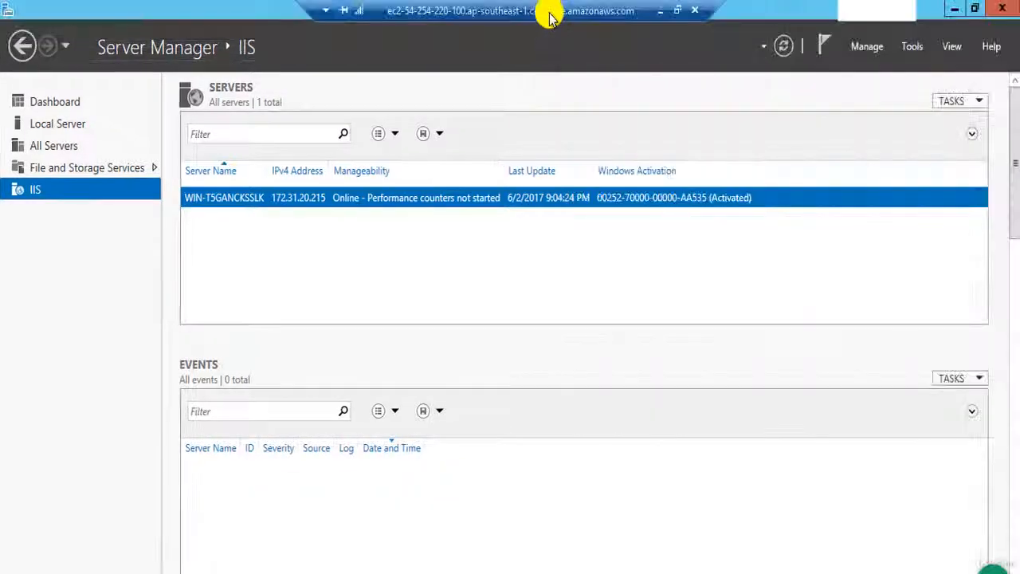
Return Server Manager to its Dashboard and bring up the remote server's Start screen
{"action": "scroll", "scroll_direction": "down", "scroll_amount": 3}
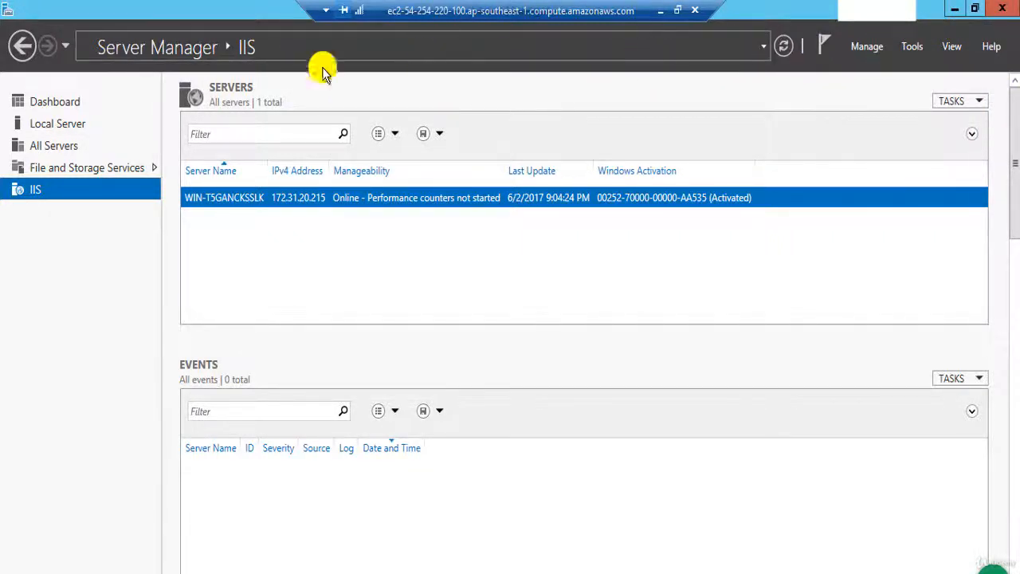
{"action": "left_click", "coordinate": [54, 101]}
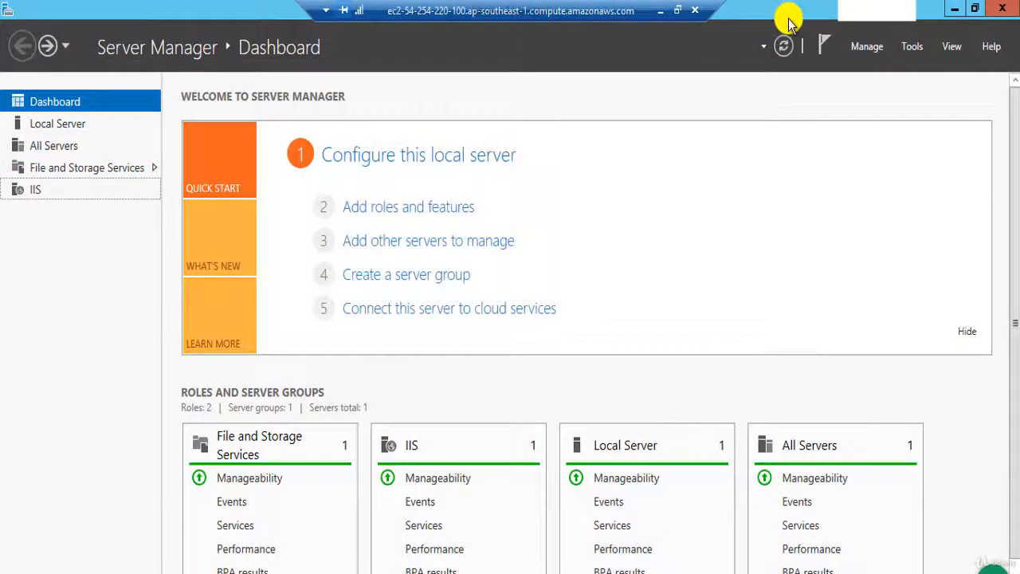
{"action": "scroll", "scroll_direction": "down", "scroll_amount": 3}
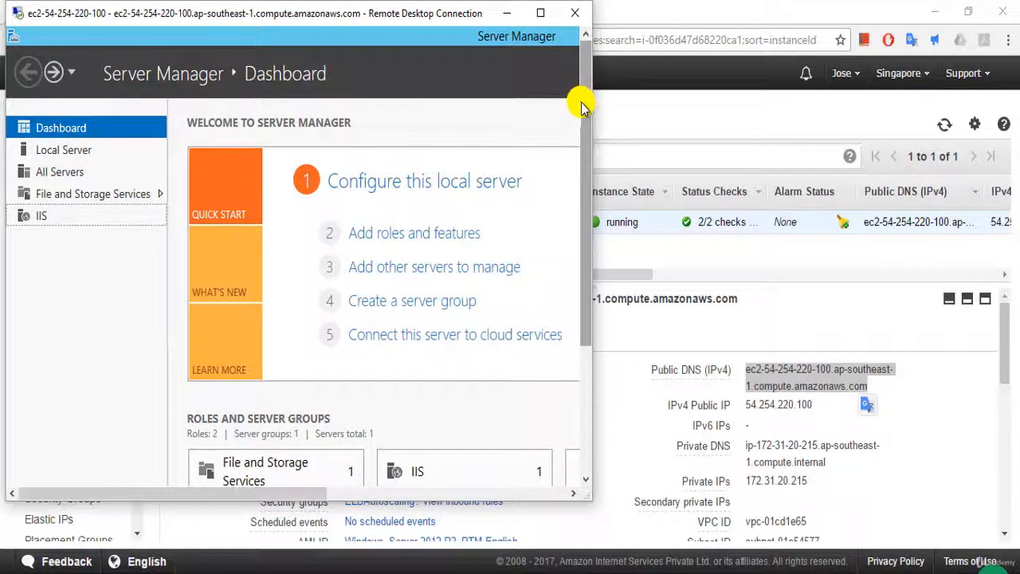
{"action": "left_click", "coordinate": [20, 467]}
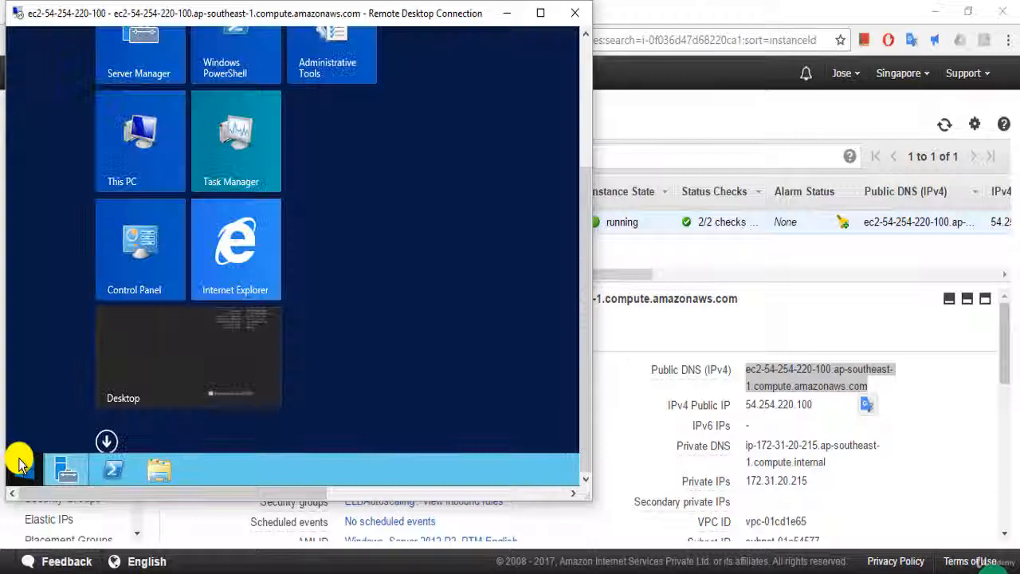
{"action": "mouse_move", "coordinate": [394, 247]}
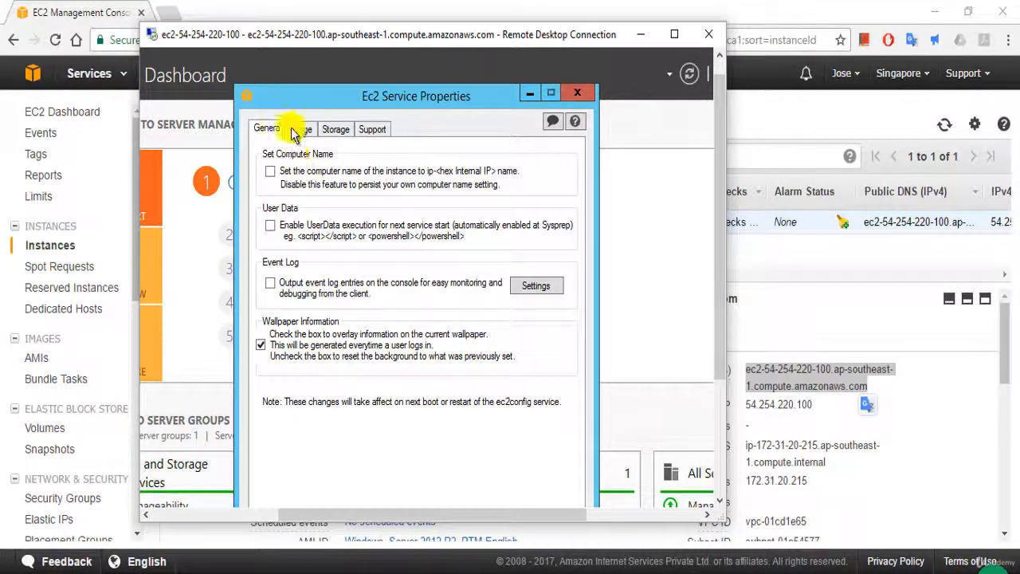
On the EC2Config Image tab, specify an Administrator password and confirm Shutdown with Sysprep
{"action": "left_click", "coordinate": [301, 129]}
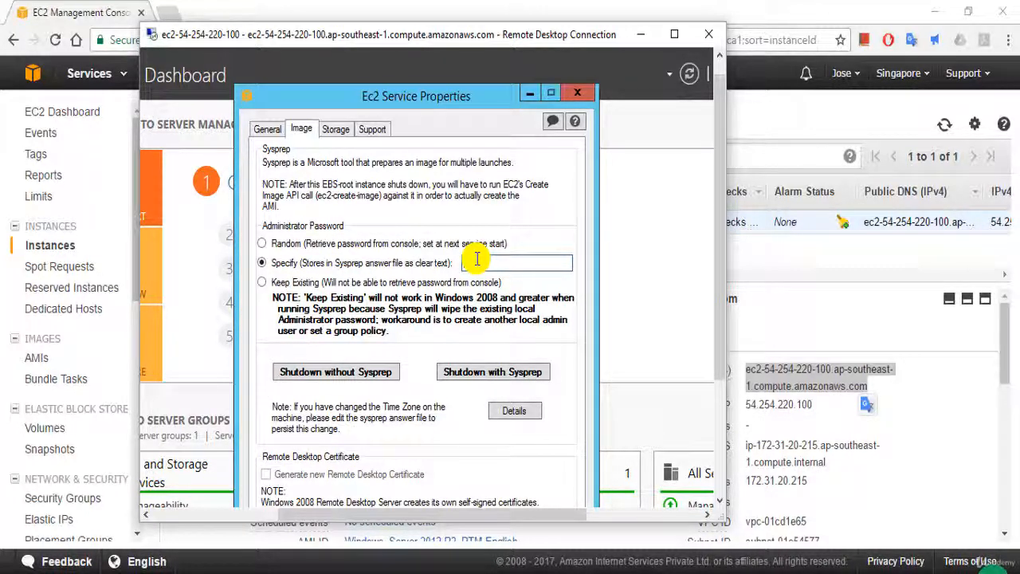
{"action": "mouse_move", "coordinate": [472, 280]}
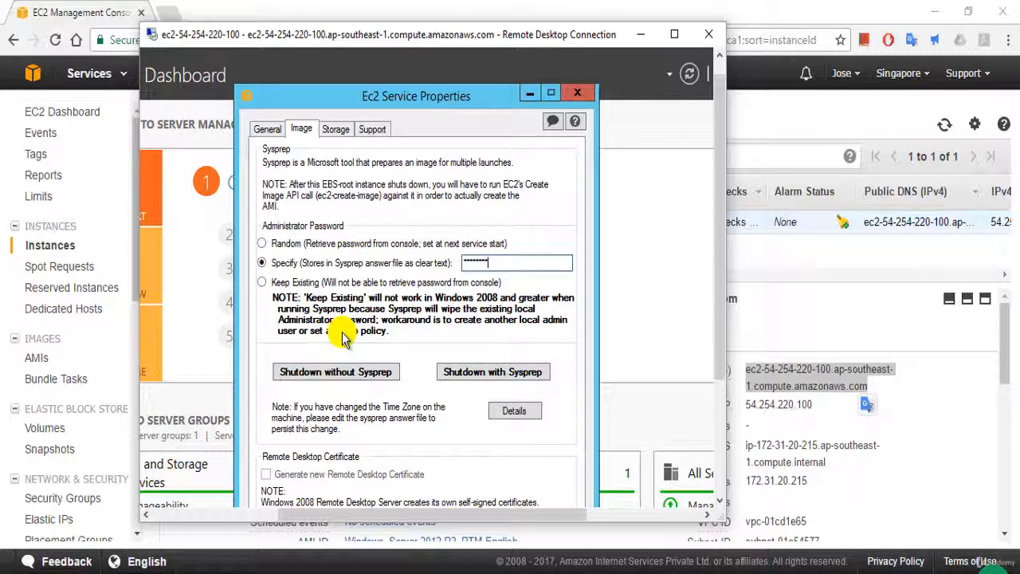
{"action": "mouse_move", "coordinate": [334, 371]}
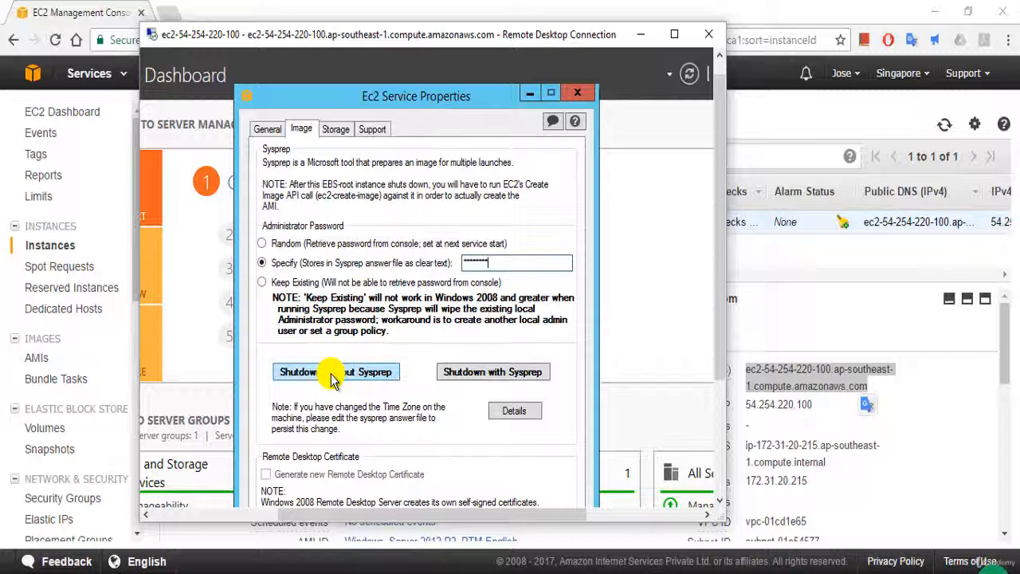
{"action": "mouse_move", "coordinate": [493, 372]}
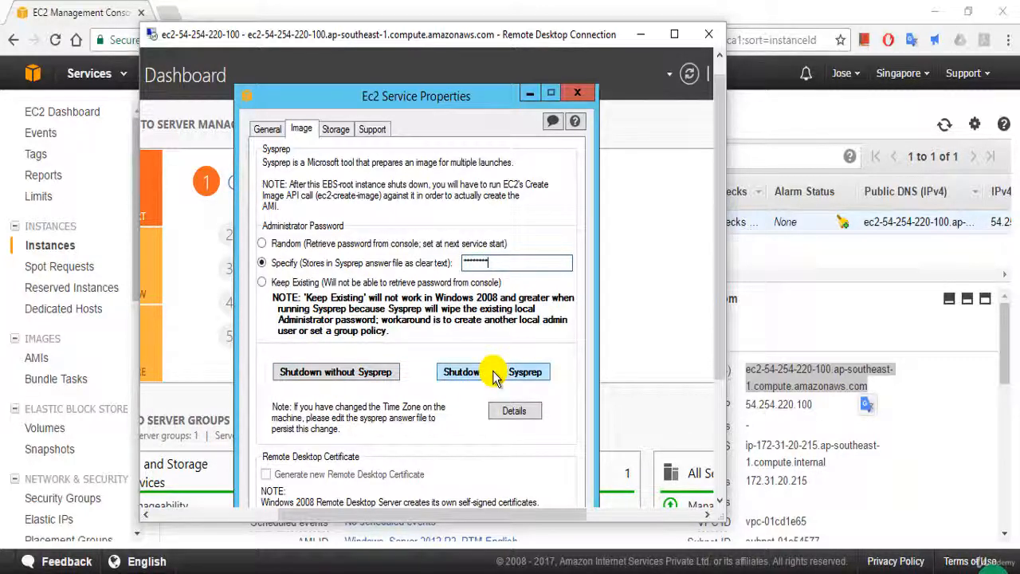
{"action": "left_click", "coordinate": [493, 372]}
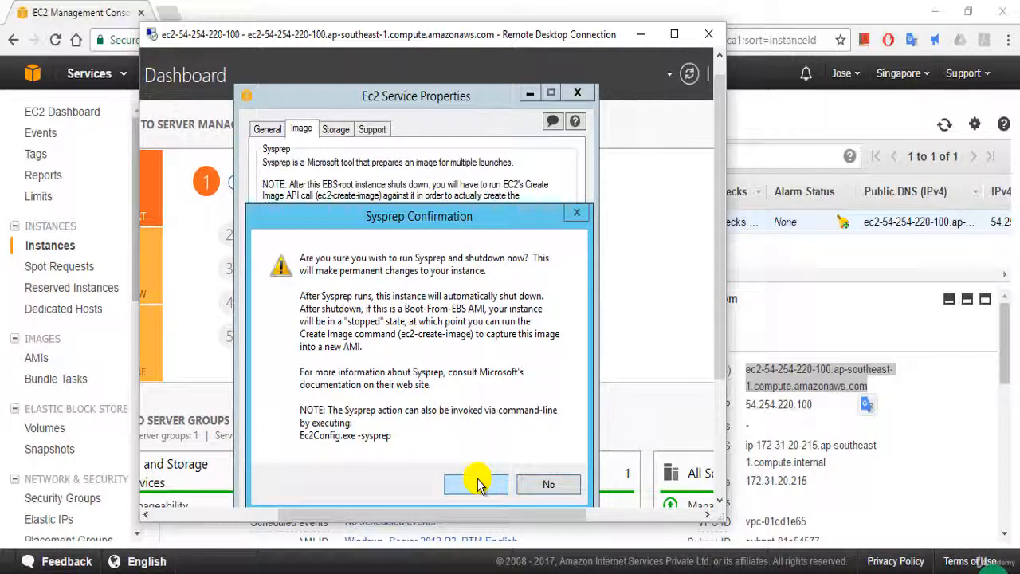
{"action": "left_click", "coordinate": [476, 484]}
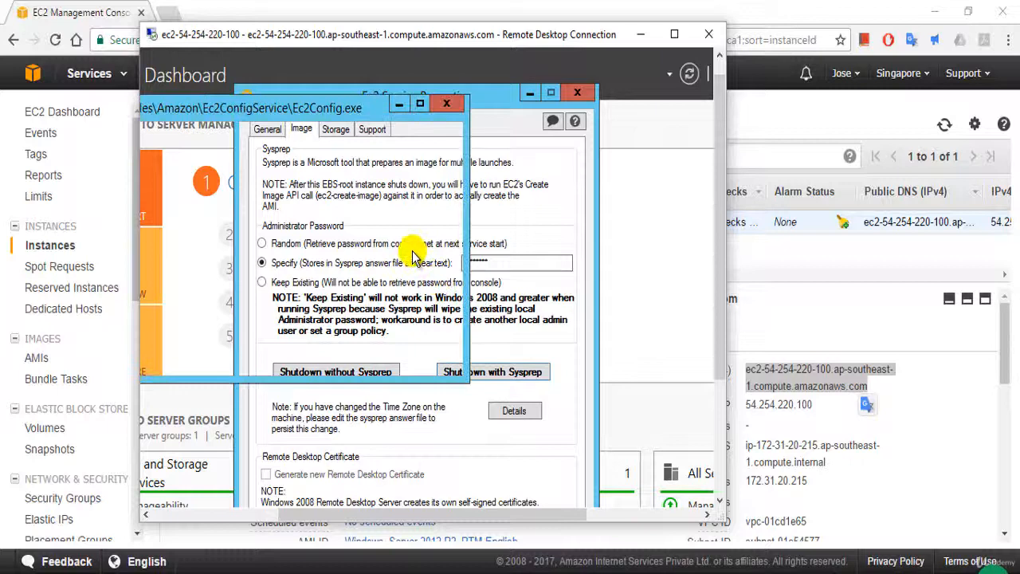
{"action": "left_click", "coordinate": [494, 372]}
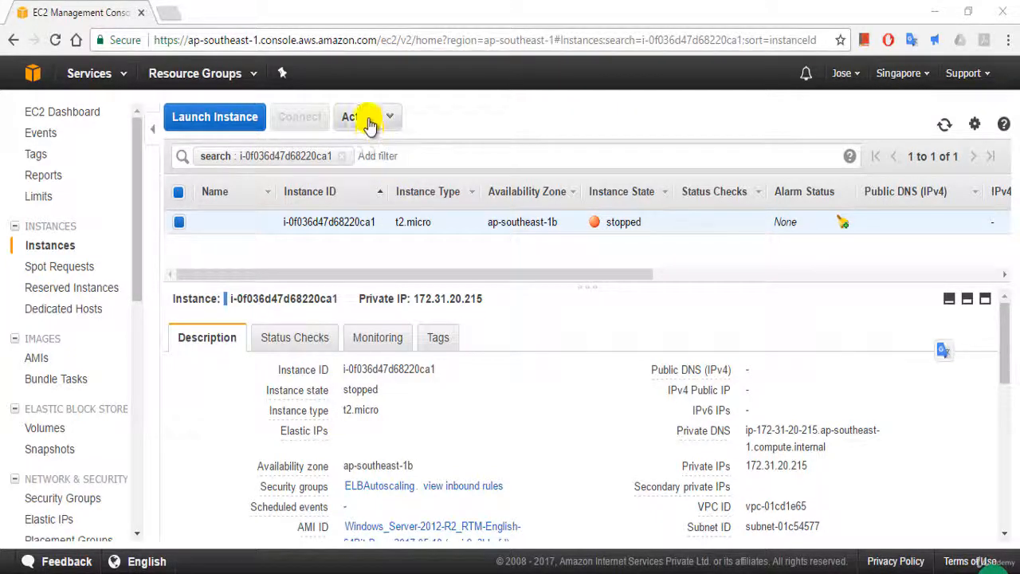
Create an image via Actions > Image with name and description ELBAutoscaling, and submit it
{"action": "left_click", "coordinate": [367, 116]}
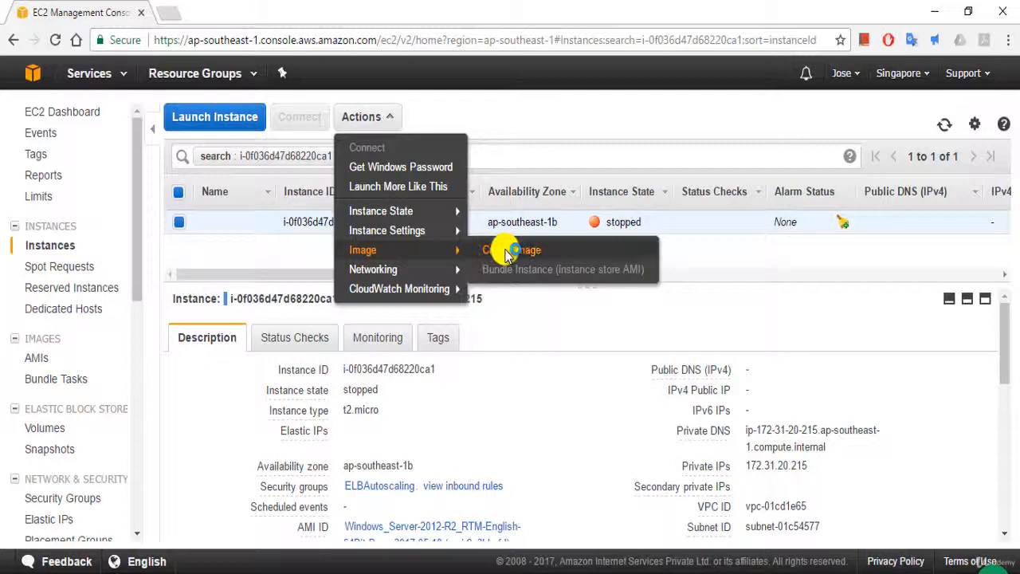
{"action": "left_click", "coordinate": [512, 250]}
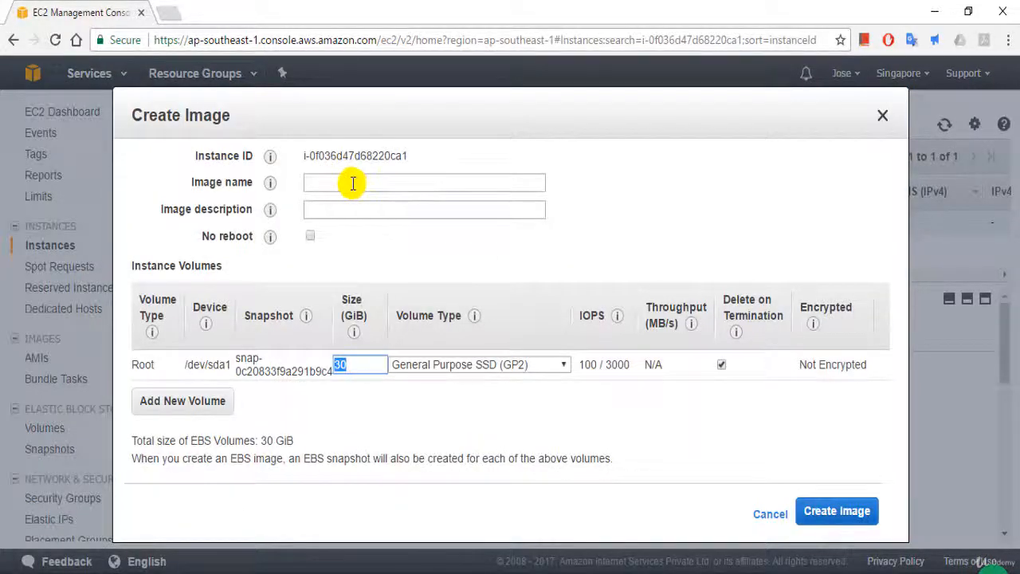
{"action": "type", "text": "ELBAutoScaling"}
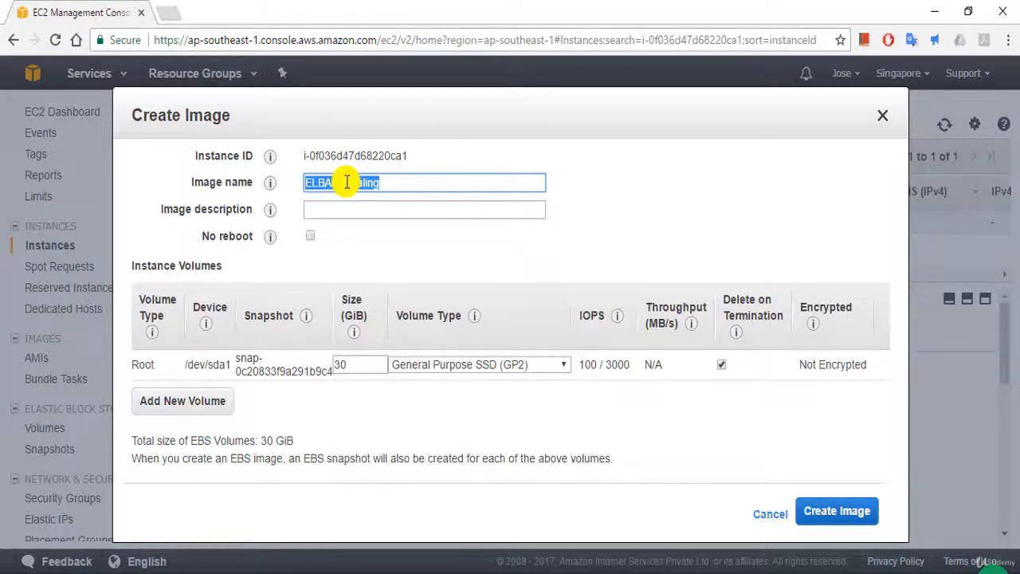
{"action": "left_click", "coordinate": [424, 209]}
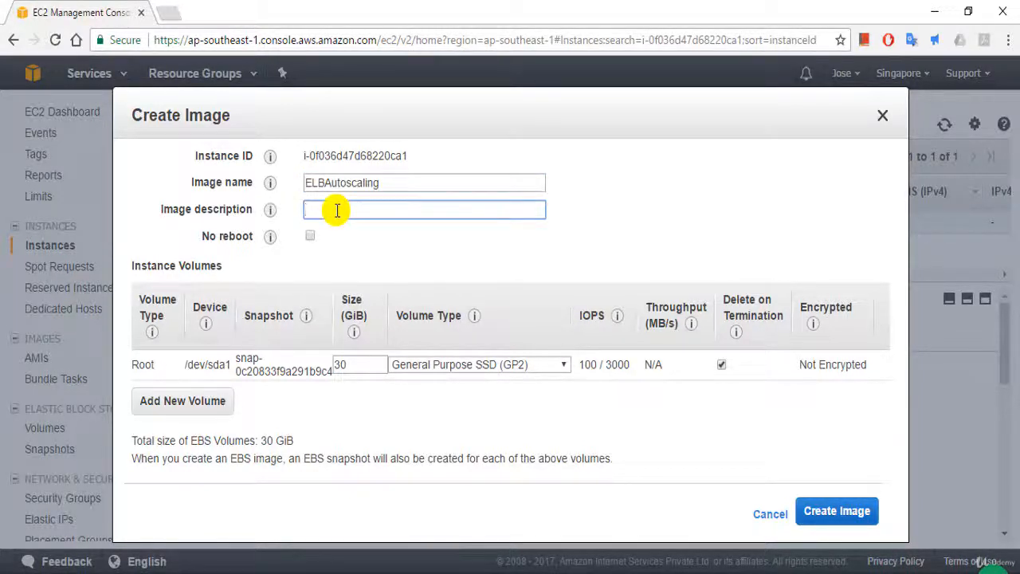
{"action": "type", "text": "ELBAutoscaling"}
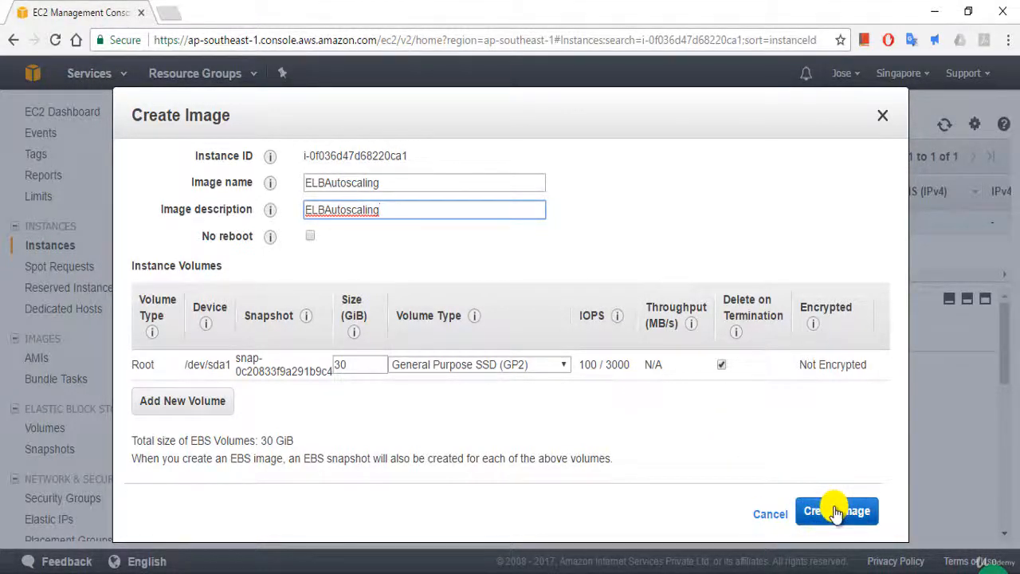
{"action": "left_click", "coordinate": [837, 511]}
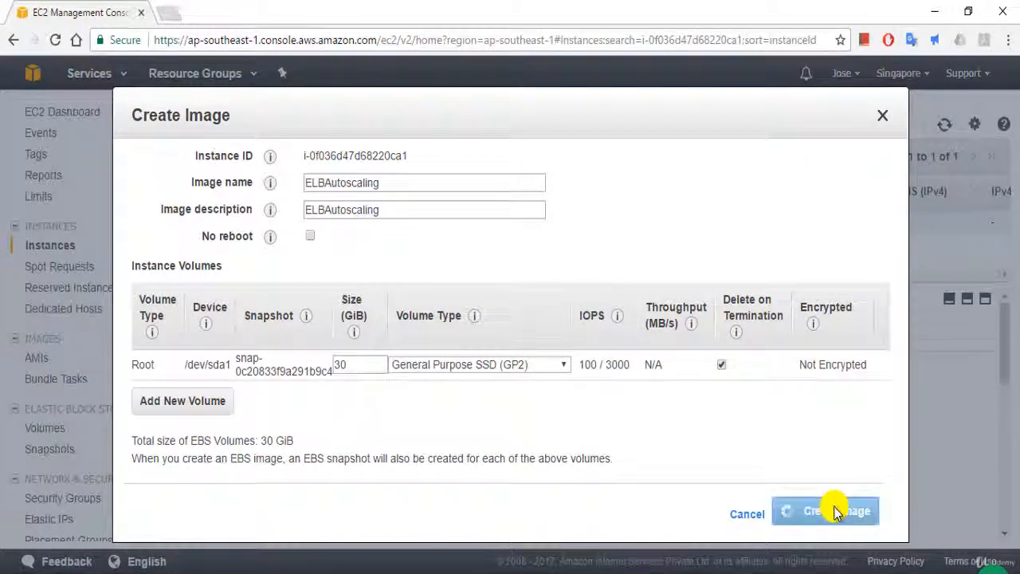
{"action": "left_click", "coordinate": [825, 511]}
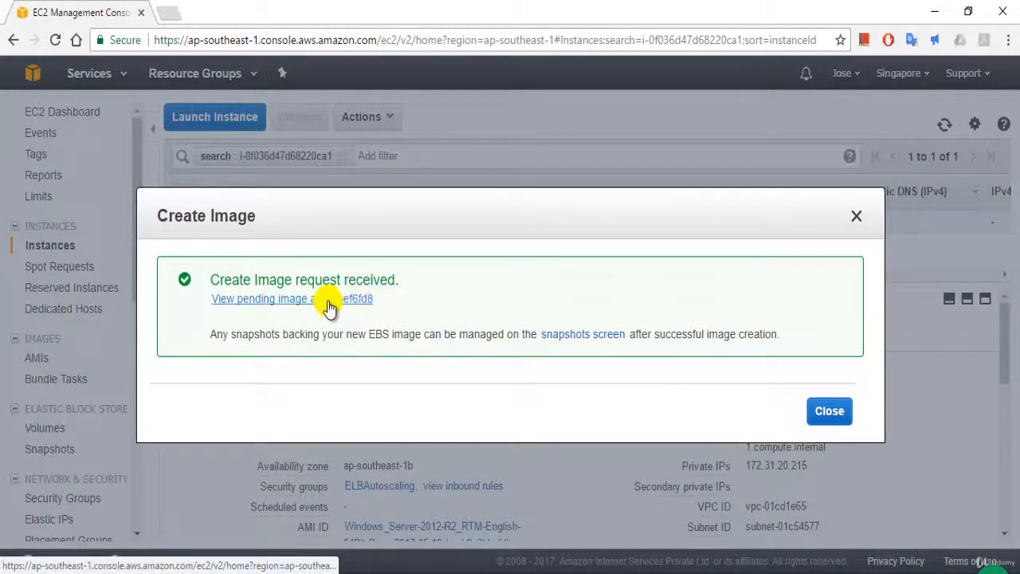
Open the pending ELBAutoscaling image and filter the AMI list to images owned by me
{"action": "left_click", "coordinate": [261, 298]}
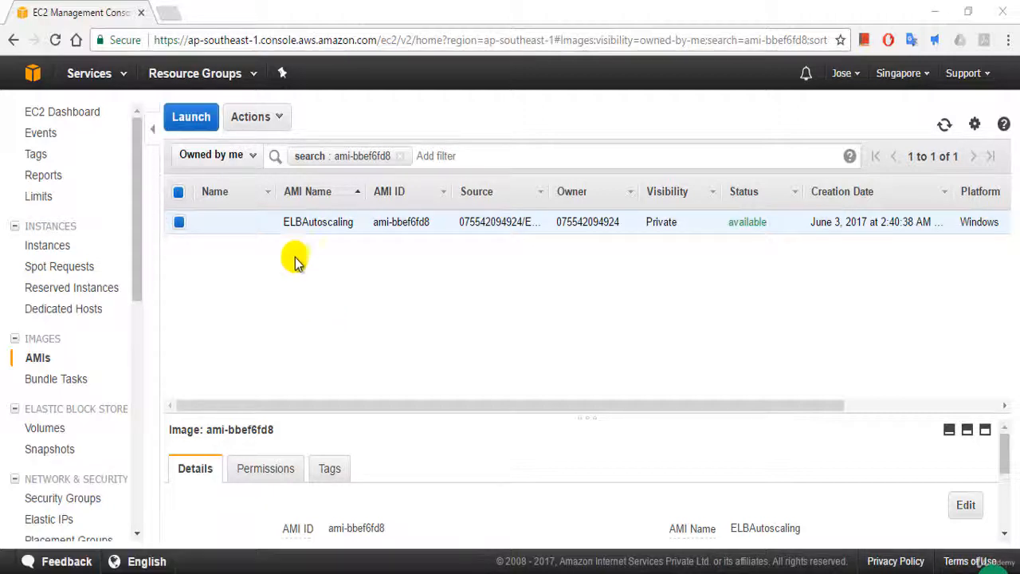
{"action": "mouse_move", "coordinate": [364, 261]}
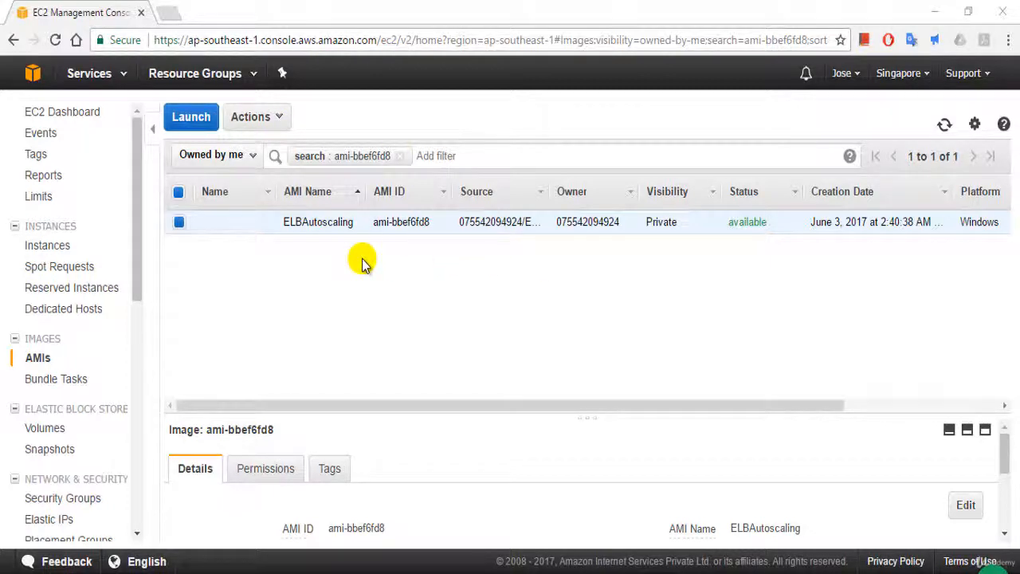
{"action": "mouse_move", "coordinate": [390, 255]}
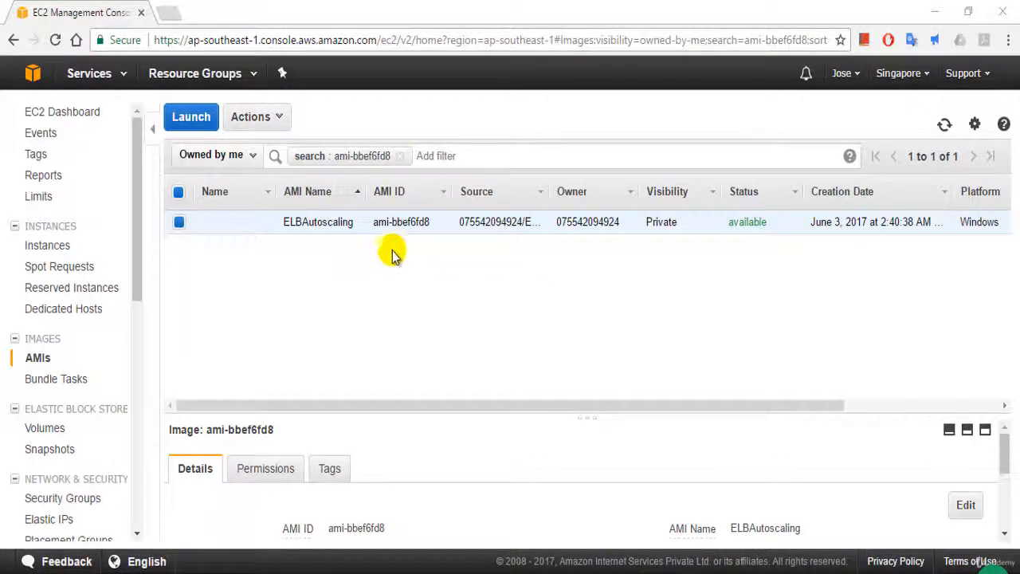
{"action": "mouse_move", "coordinate": [398, 241]}
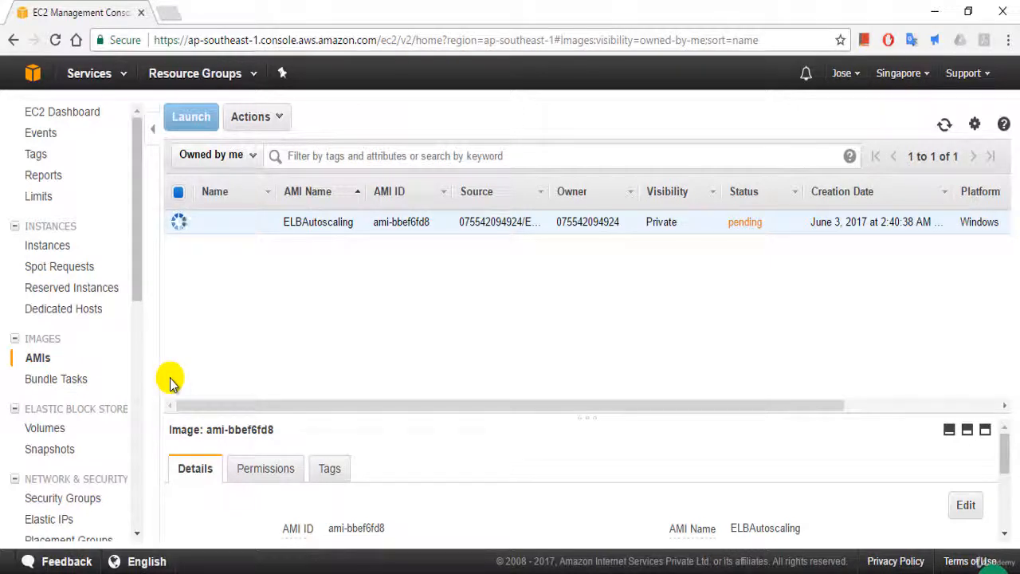
{"action": "mouse_move", "coordinate": [331, 289]}
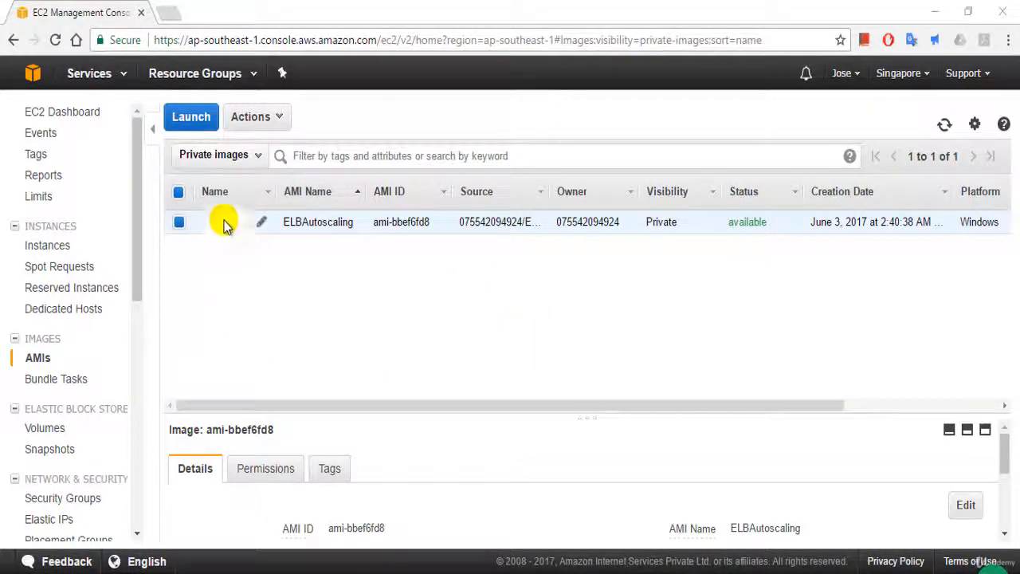
{"action": "left_click", "coordinate": [219, 155]}
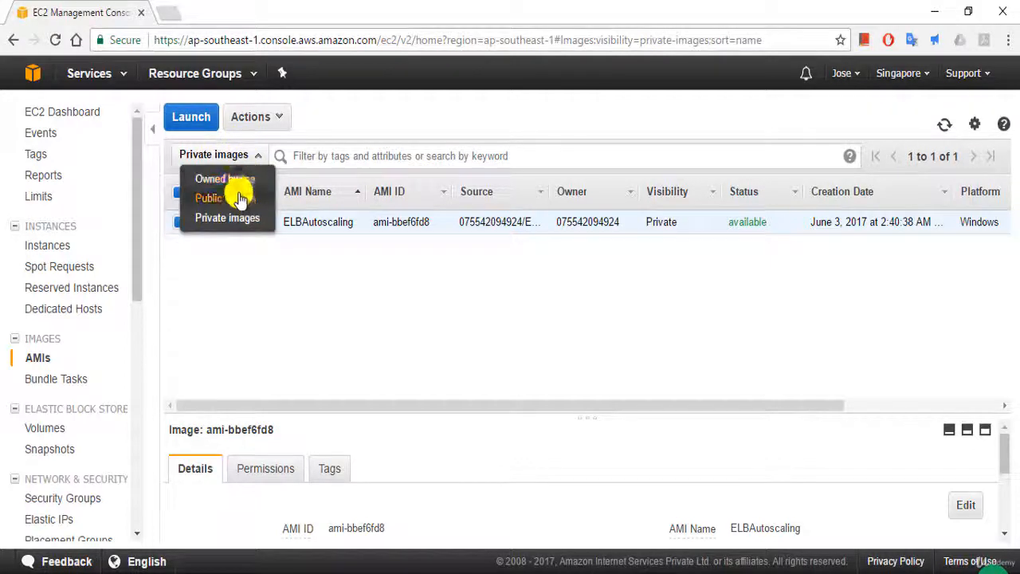
{"action": "left_click", "coordinate": [225, 178]}
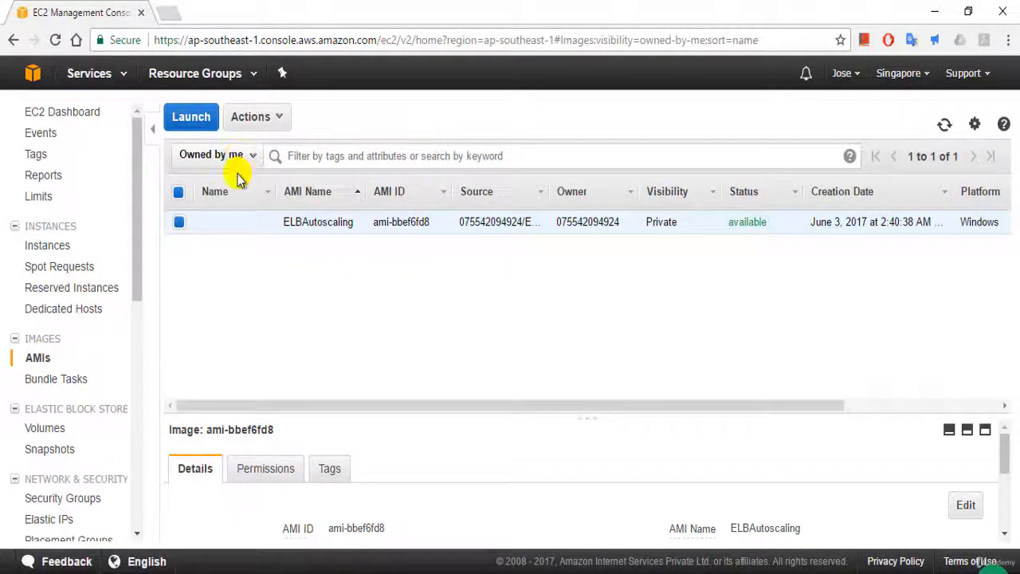
{"action": "left_click", "coordinate": [215, 156]}
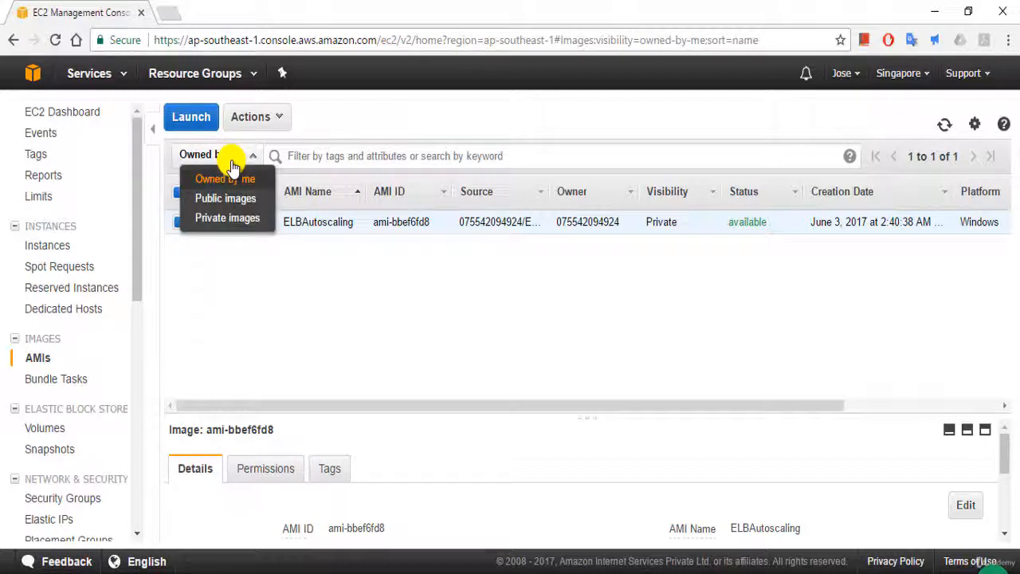